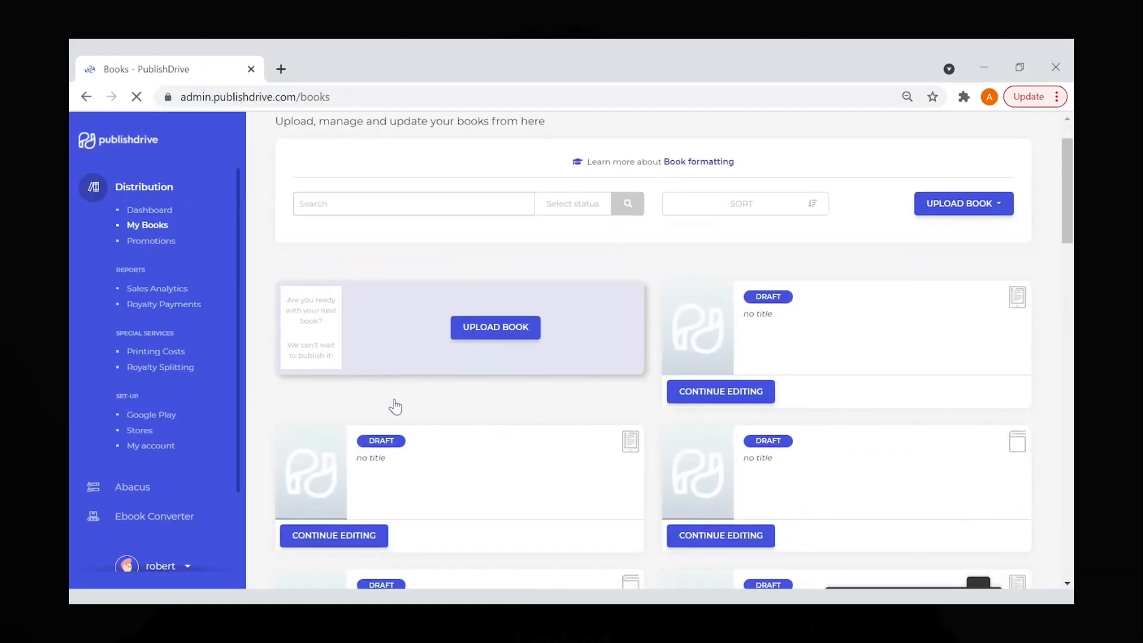
Start a new book upload with cover image 2 and the 2.epub file.
{"action": "scroll", "scroll_direction": "down", "scroll_amount": 3}
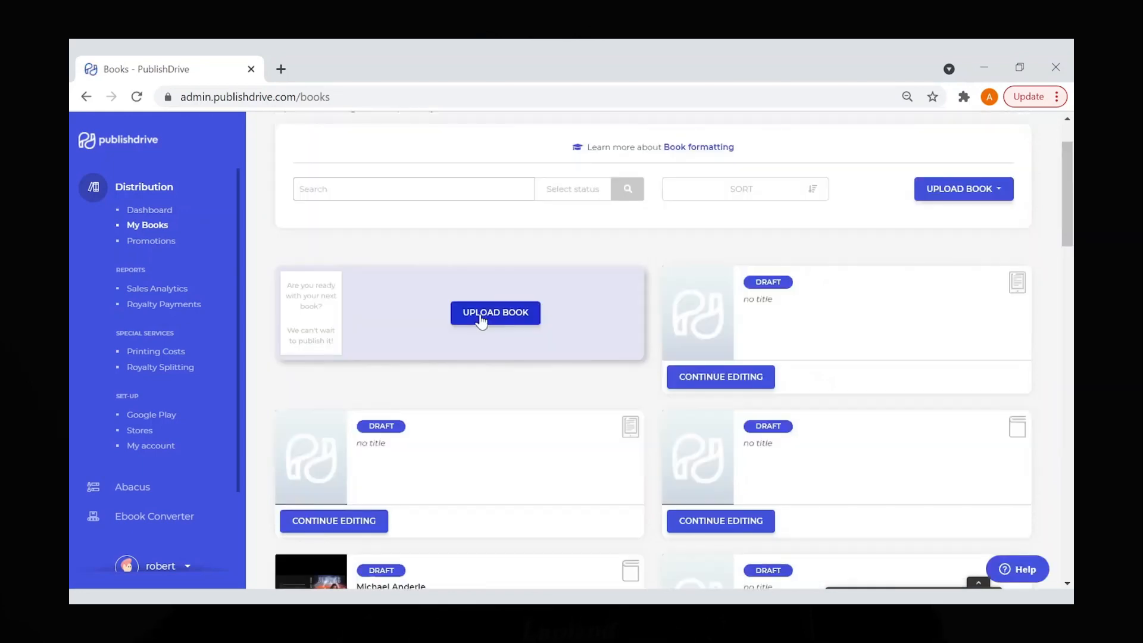
{"action": "left_click", "coordinate": [495, 312]}
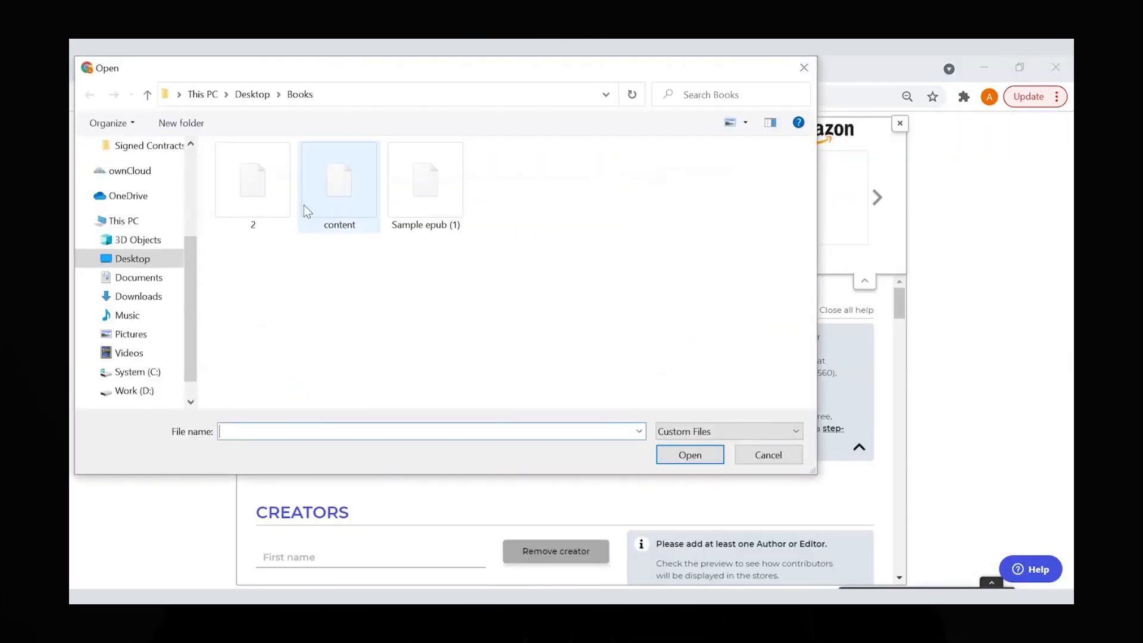
{"action": "left_click", "coordinate": [253, 182]}
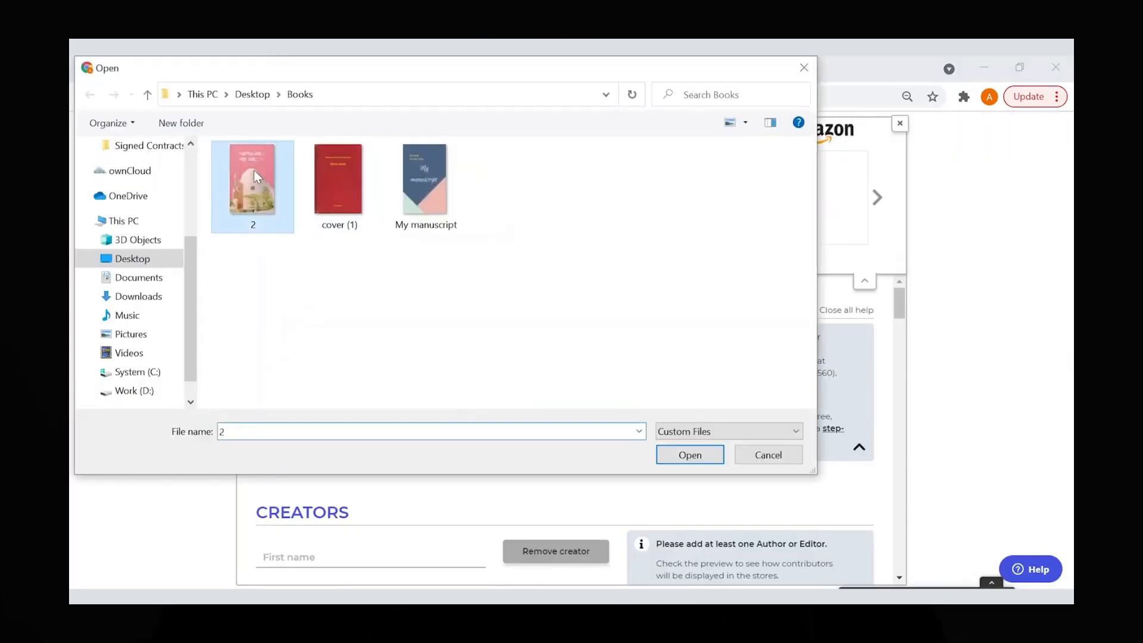
{"action": "left_click", "coordinate": [688, 455]}
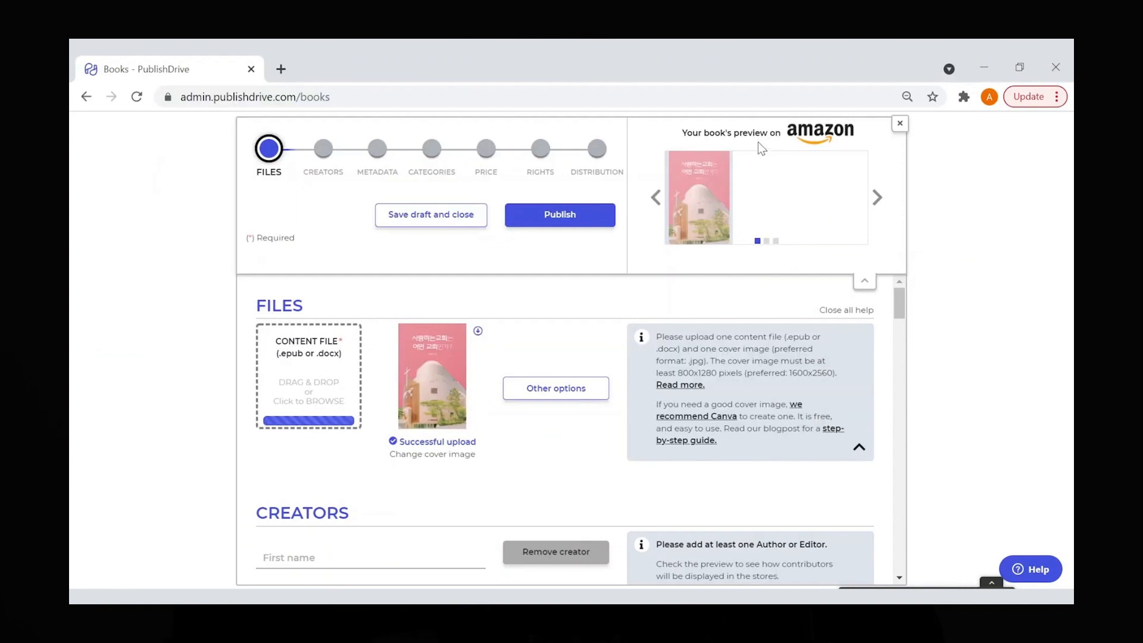
Step through the Metadata, Price, Rights and Distribution steps to the store distribution choices.
{"action": "left_click", "coordinate": [877, 197]}
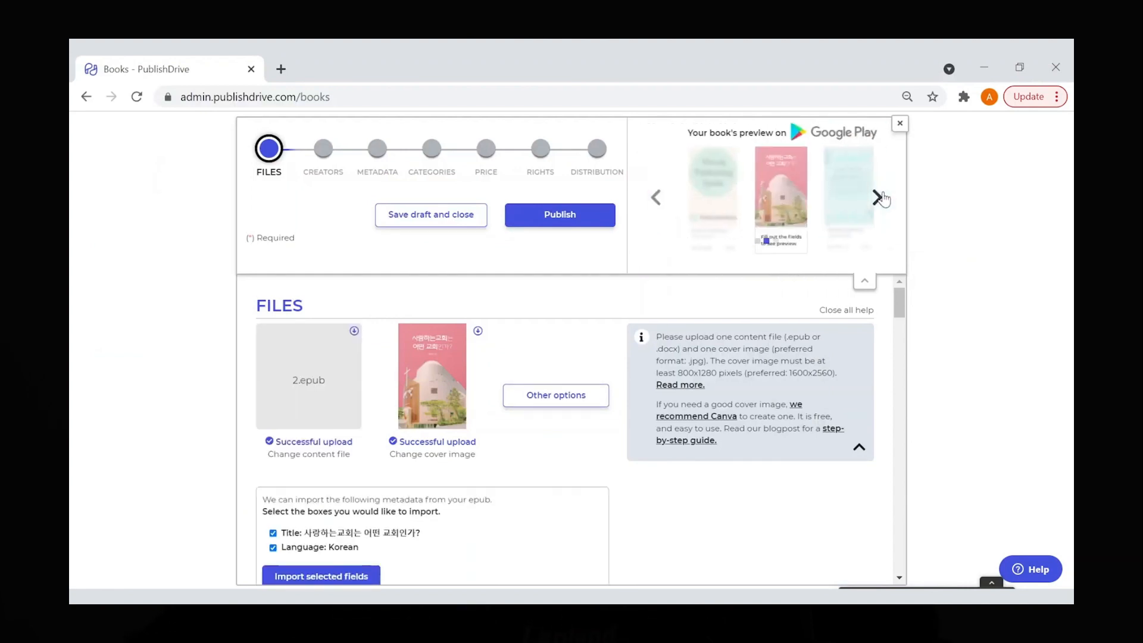
{"action": "left_click", "coordinate": [377, 149]}
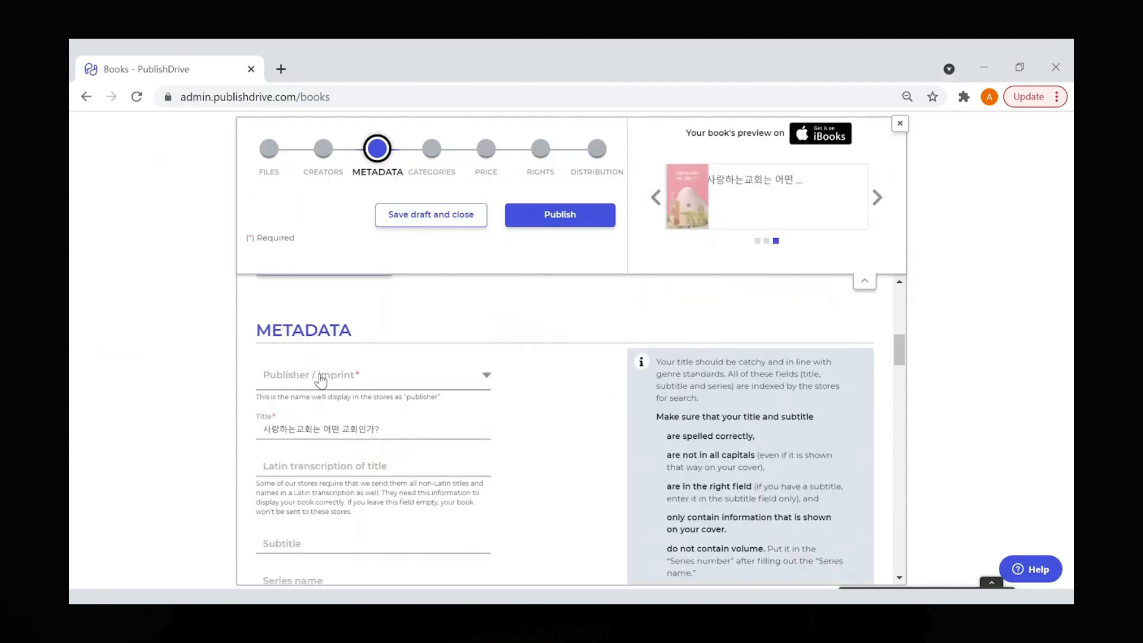
{"action": "left_click", "coordinate": [486, 149]}
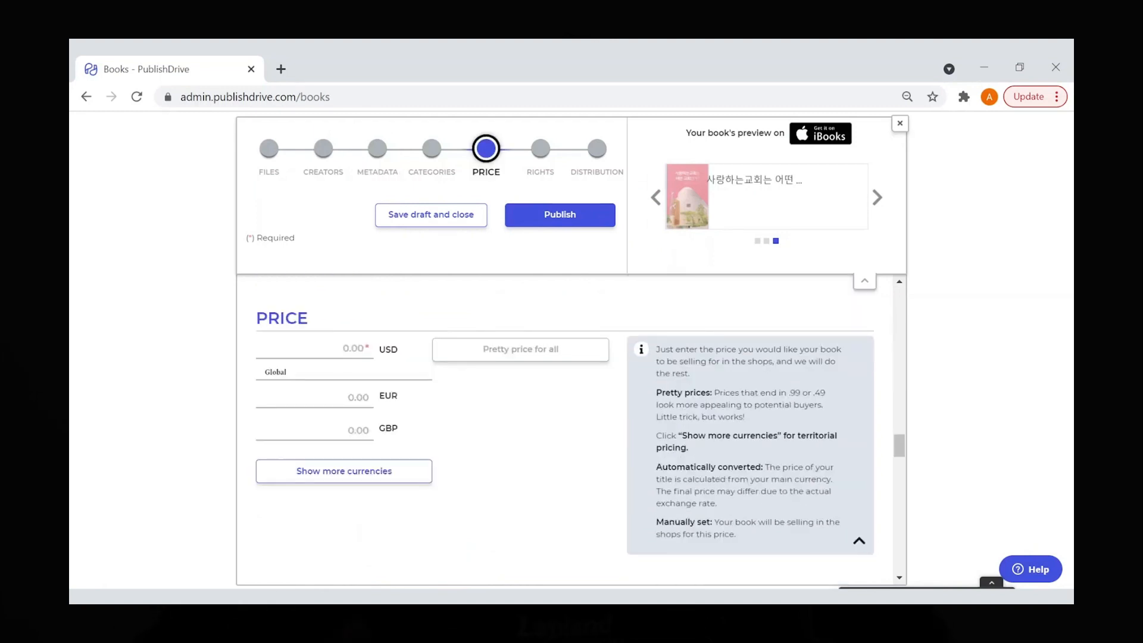
{"action": "left_click", "coordinate": [540, 149]}
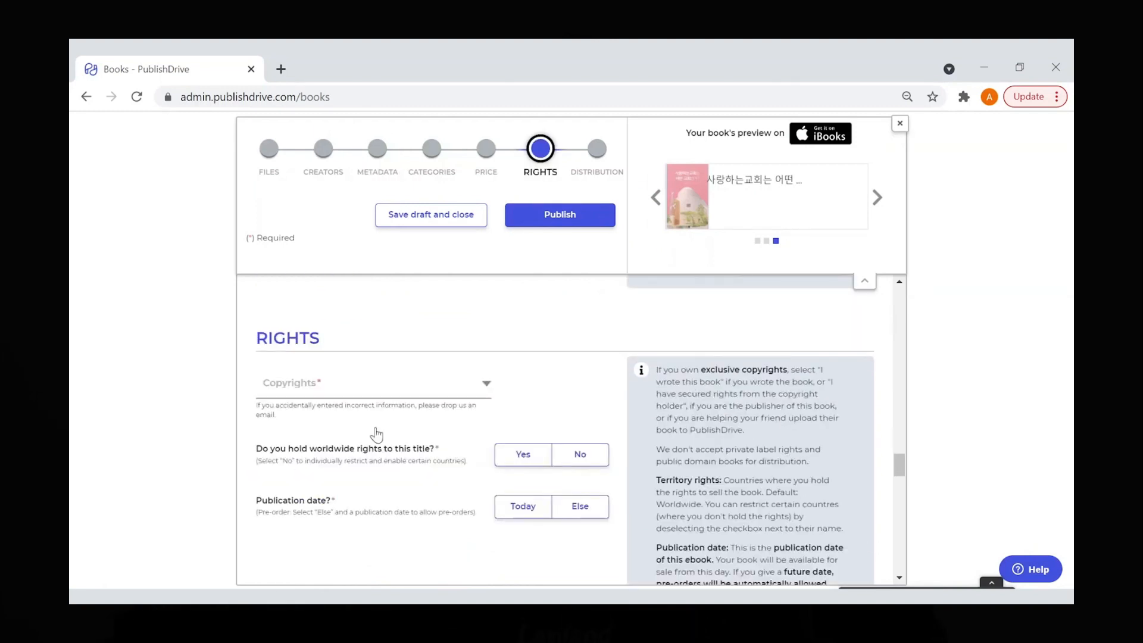
{"action": "left_click", "coordinate": [596, 148]}
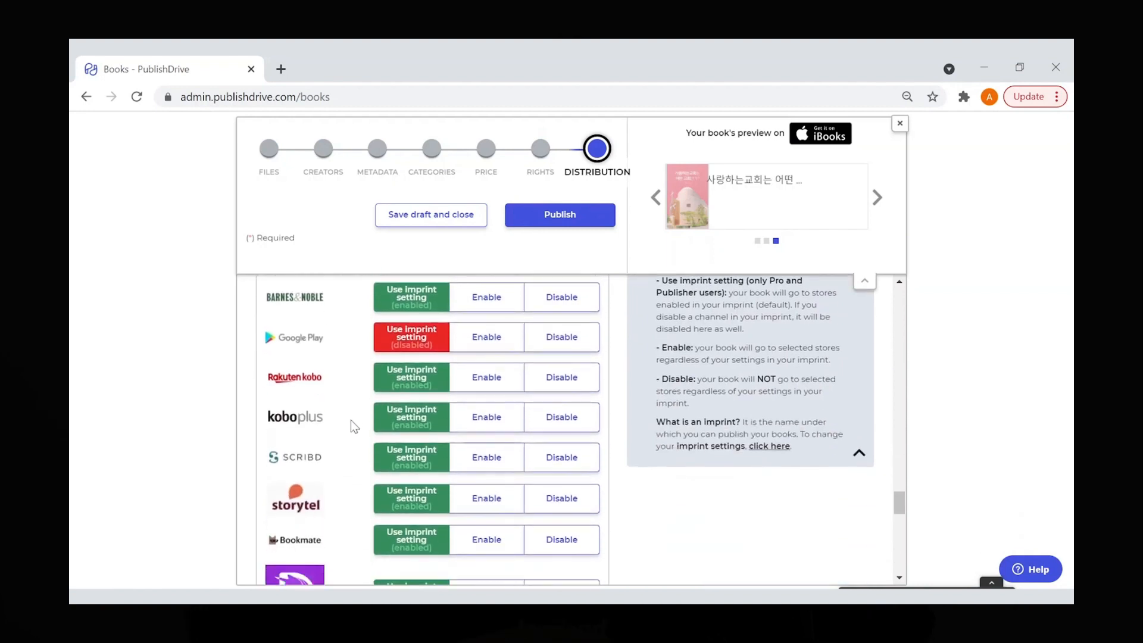
{"action": "scroll", "scroll_direction": "down", "scroll_amount": 3}
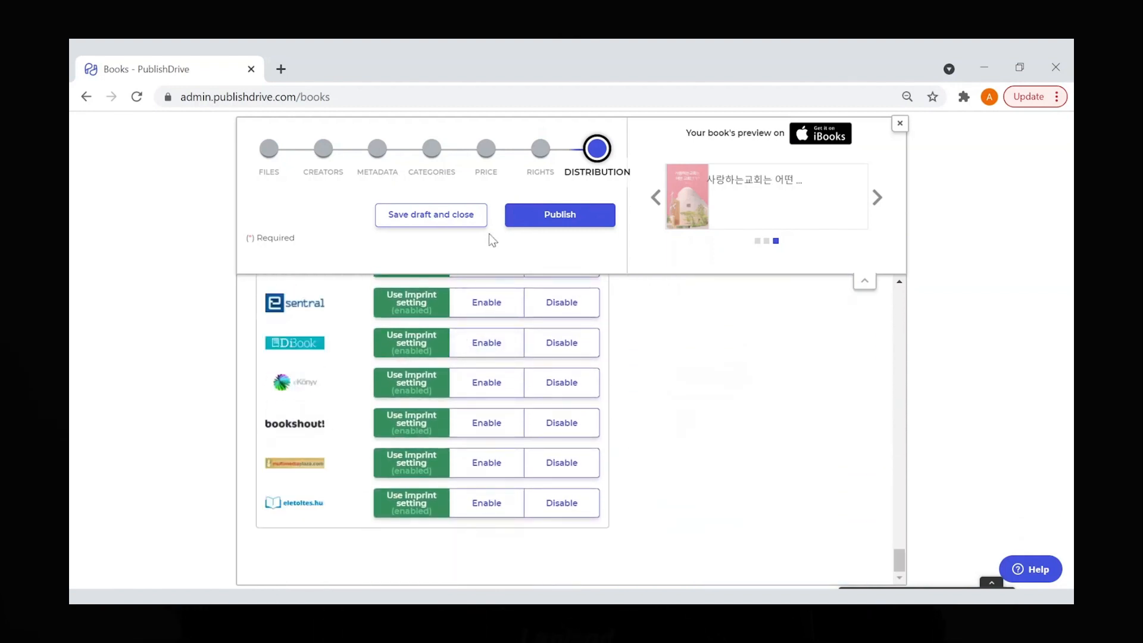
{"action": "left_click", "coordinate": [152, 240]}
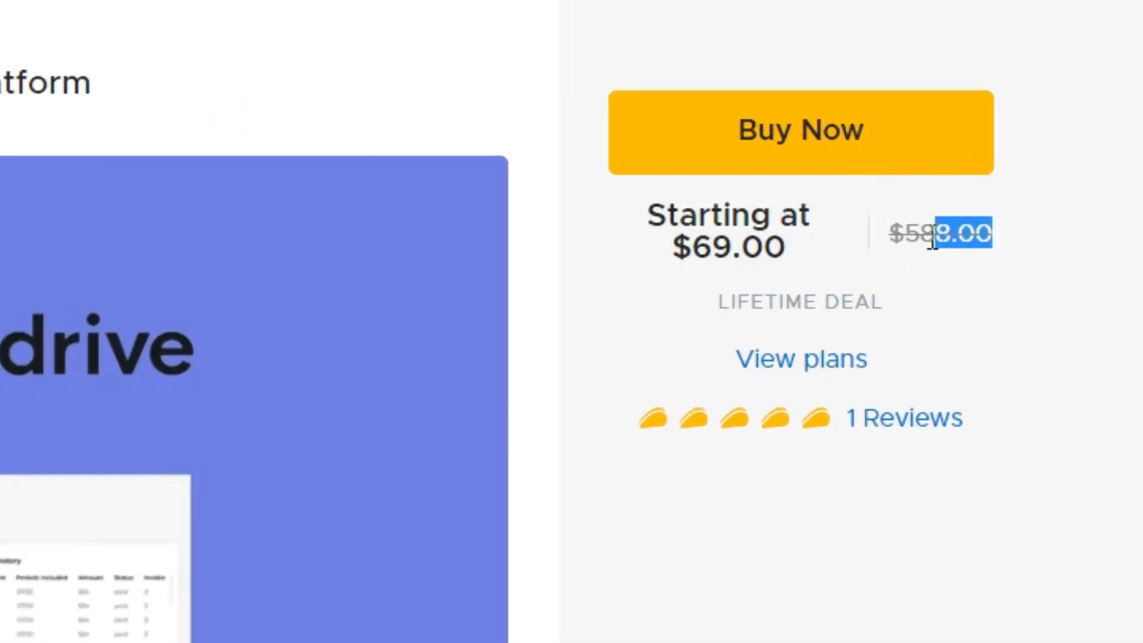
Scroll past Plans and Features to the License Tier cards and highlight the $139 tier price.
{"action": "scroll", "scroll_direction": "down", "scroll_amount": 3}
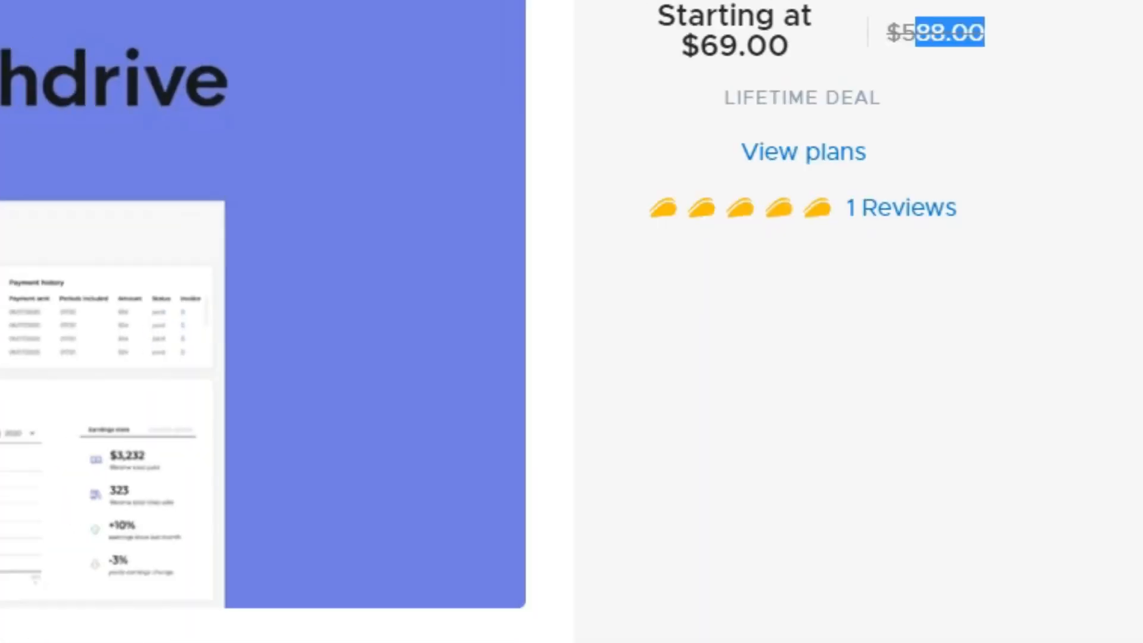
{"action": "scroll", "scroll_direction": "down", "scroll_amount": 3}
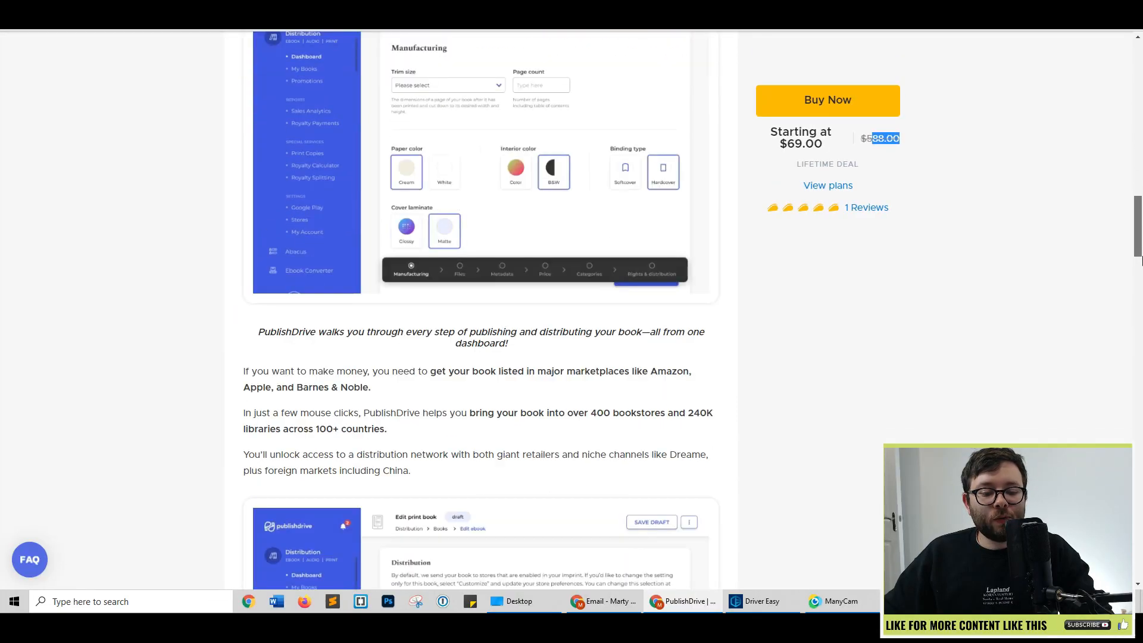
{"action": "scroll", "scroll_direction": "down", "scroll_amount": 3}
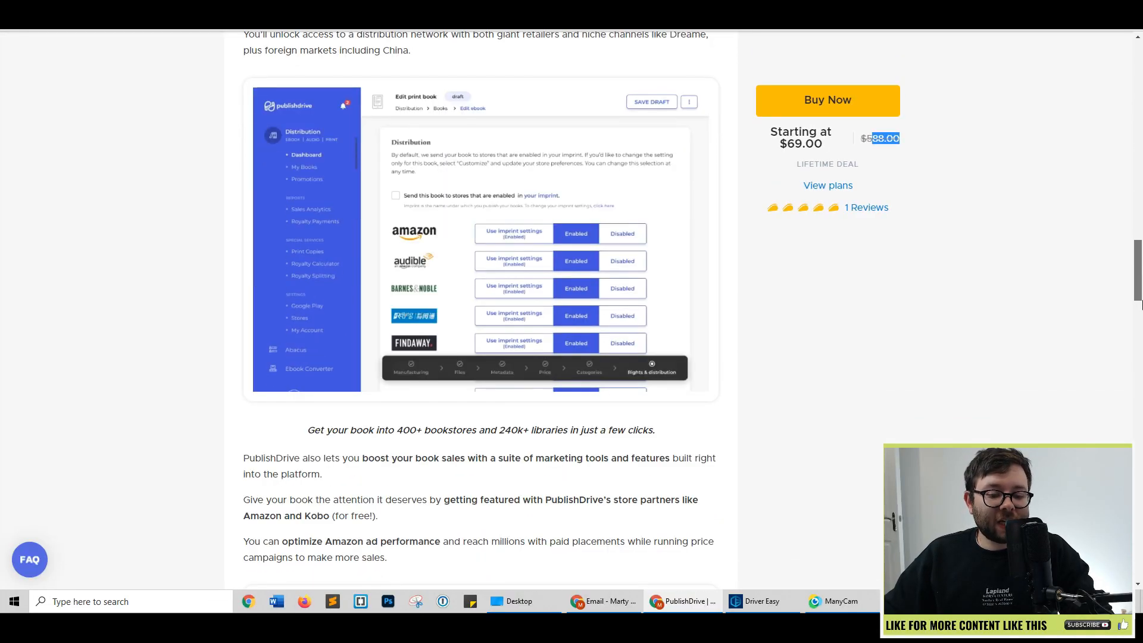
{"action": "scroll", "scroll_direction": "down", "scroll_amount": 3}
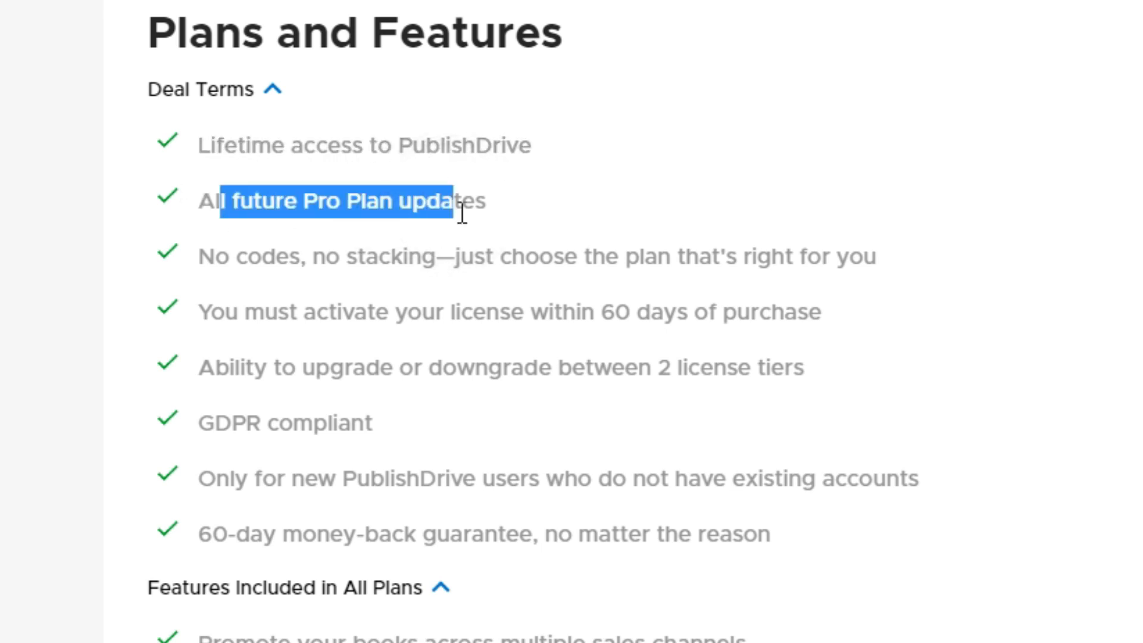
{"action": "scroll", "scroll_direction": "down", "scroll_amount": 3}
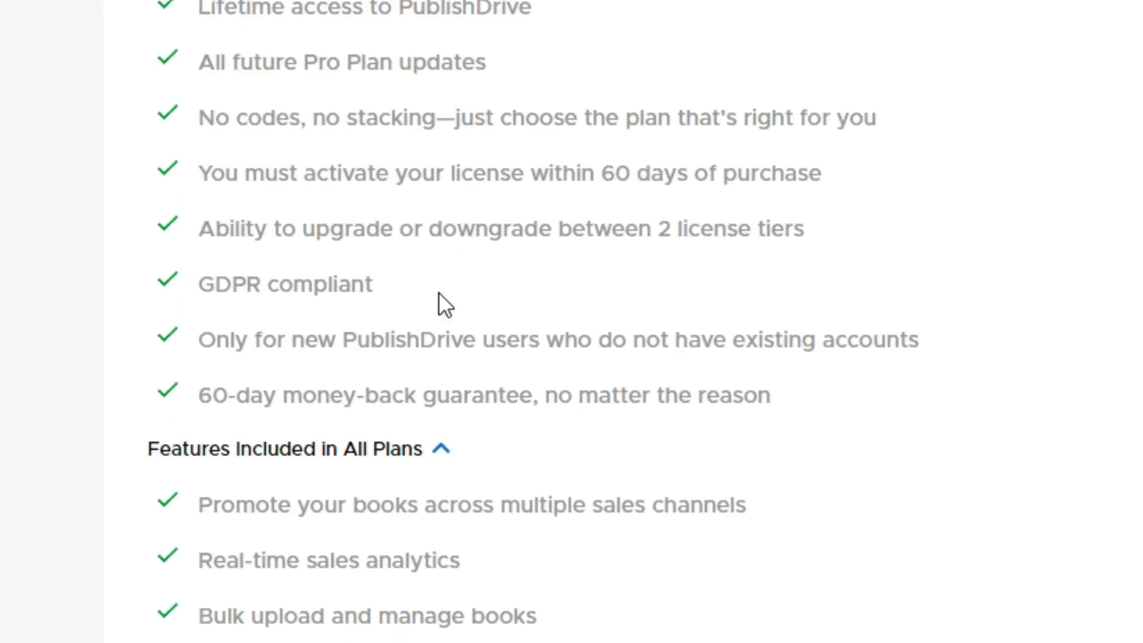
{"action": "scroll", "scroll_direction": "down", "scroll_amount": 3}
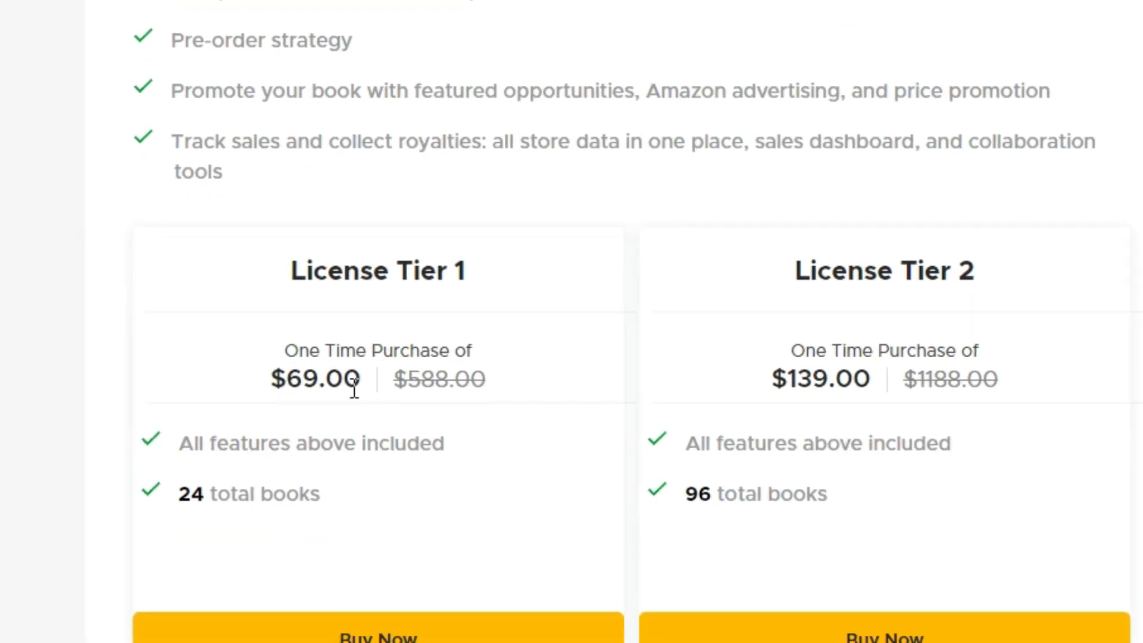
{"action": "scroll", "scroll_direction": "down", "scroll_amount": 3}
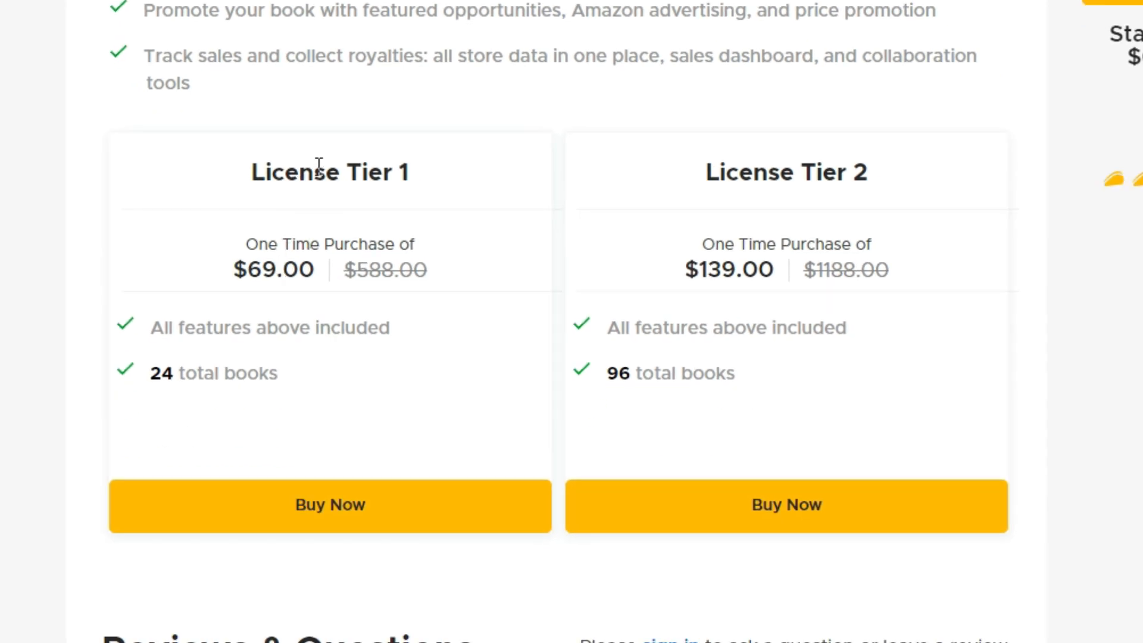
{"action": "left_click_drag", "start_coordinate": [259, 269], "coordinate": [314, 269]}
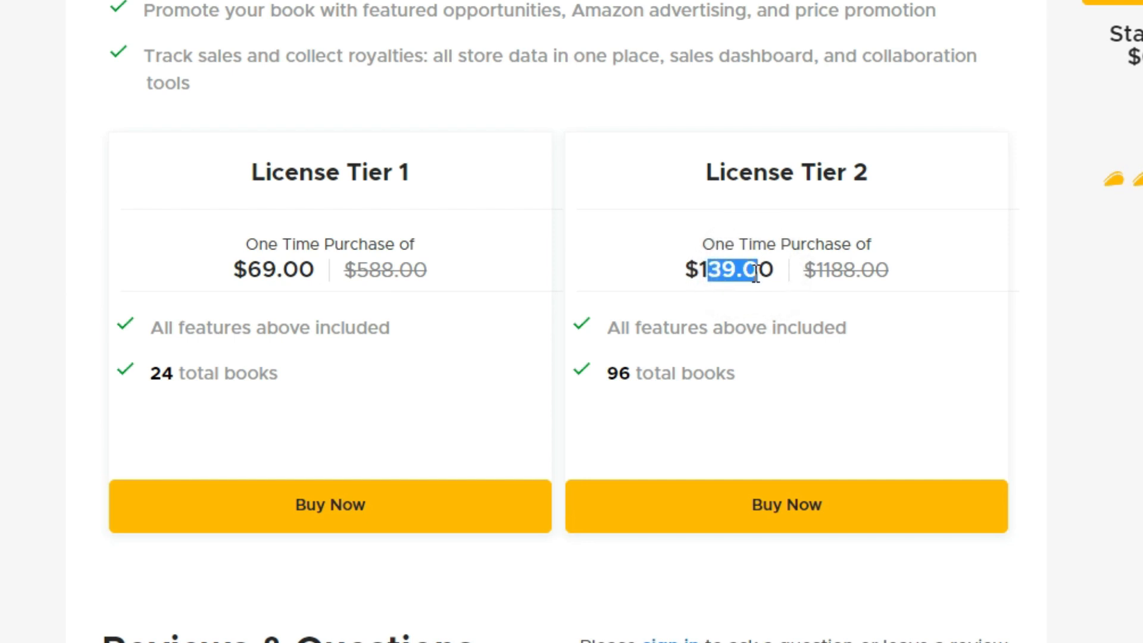
{"action": "mouse_move", "coordinate": [646, 368]}
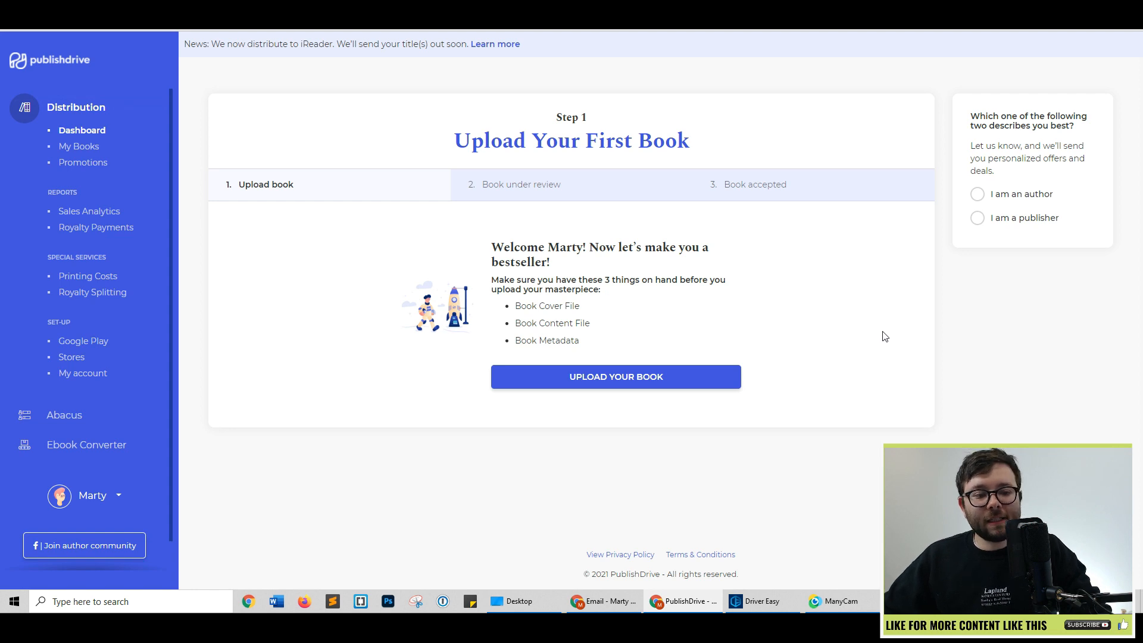
{"action": "mouse_move", "coordinate": [786, 323]}
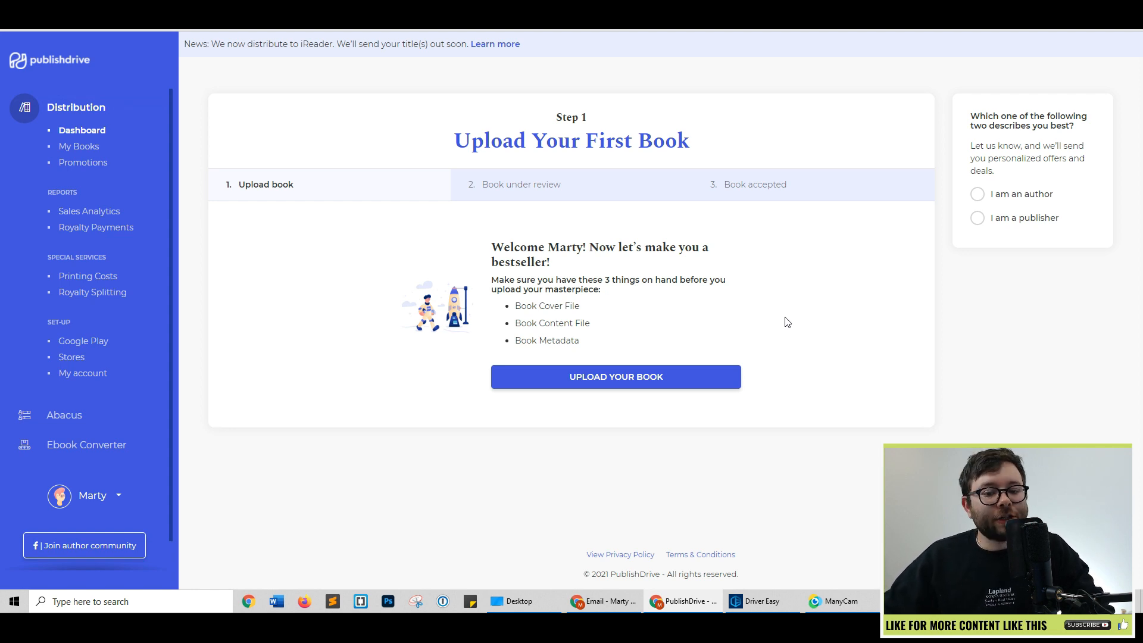
{"action": "mouse_move", "coordinate": [772, 329]}
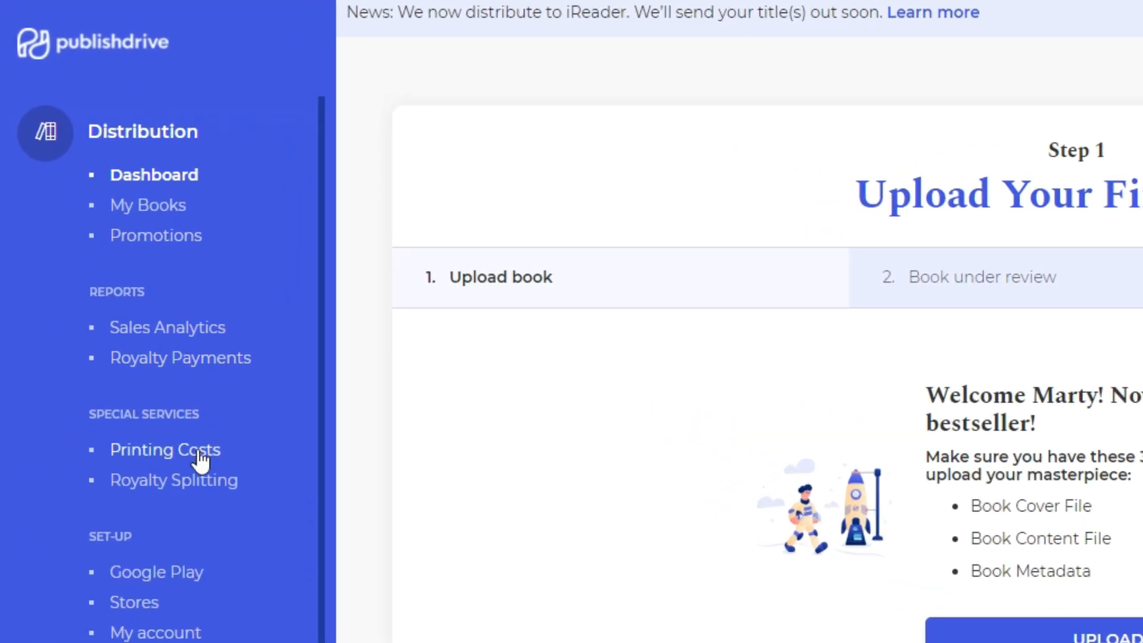
{"action": "mouse_move", "coordinate": [127, 131]}
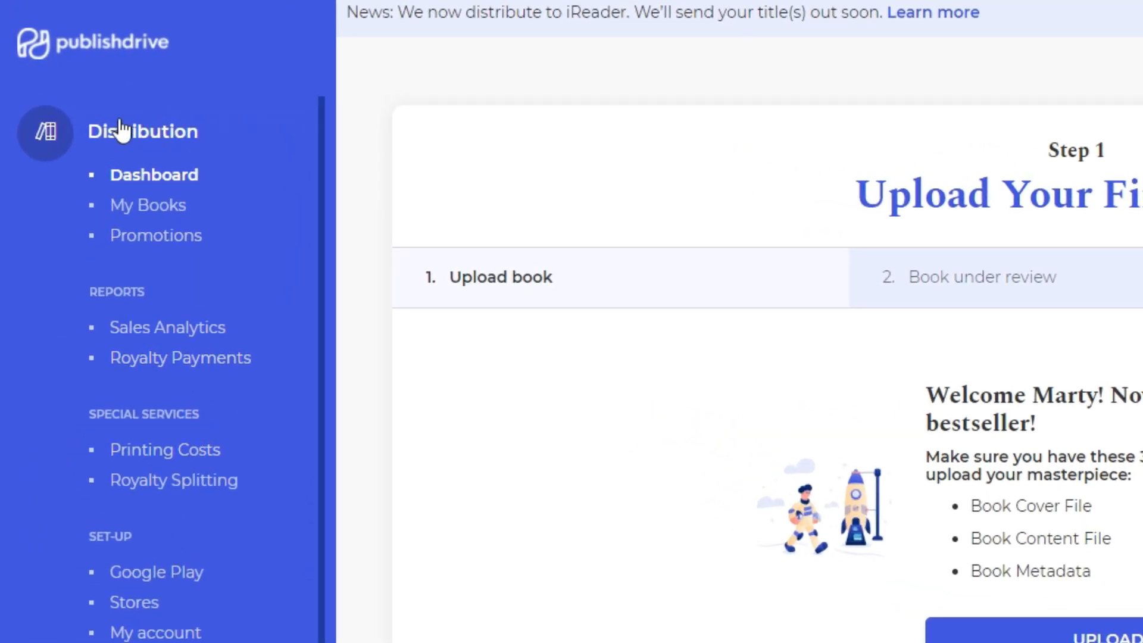
{"action": "mouse_move", "coordinate": [148, 205]}
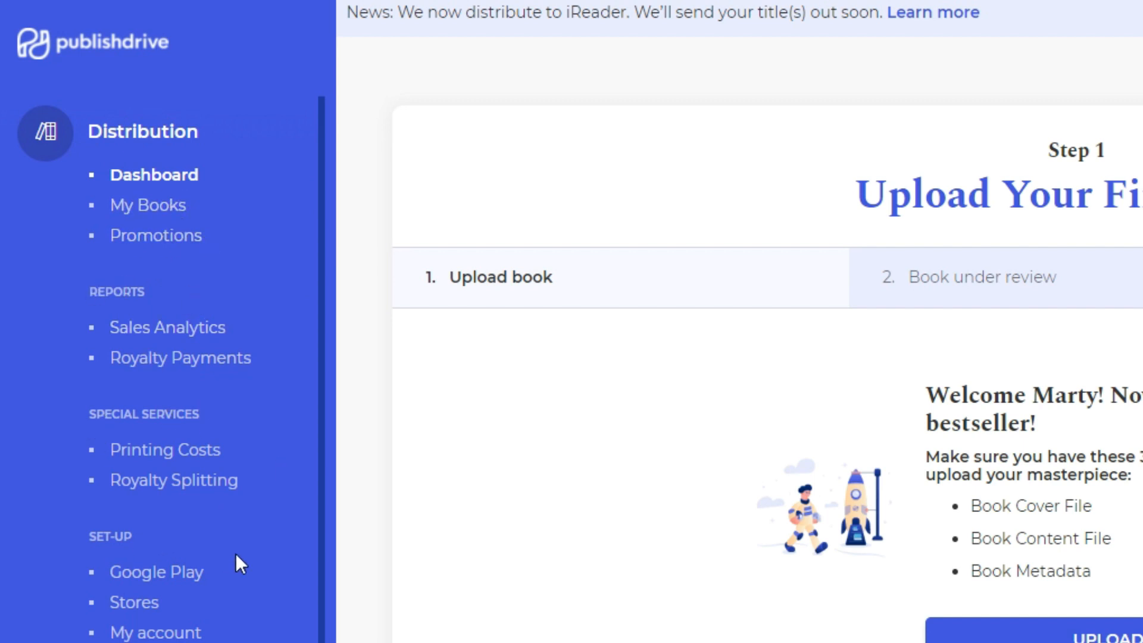
Select 'I am an author' in the dashboard's profile question card.
{"action": "scroll", "scroll_direction": "down", "scroll_amount": 3}
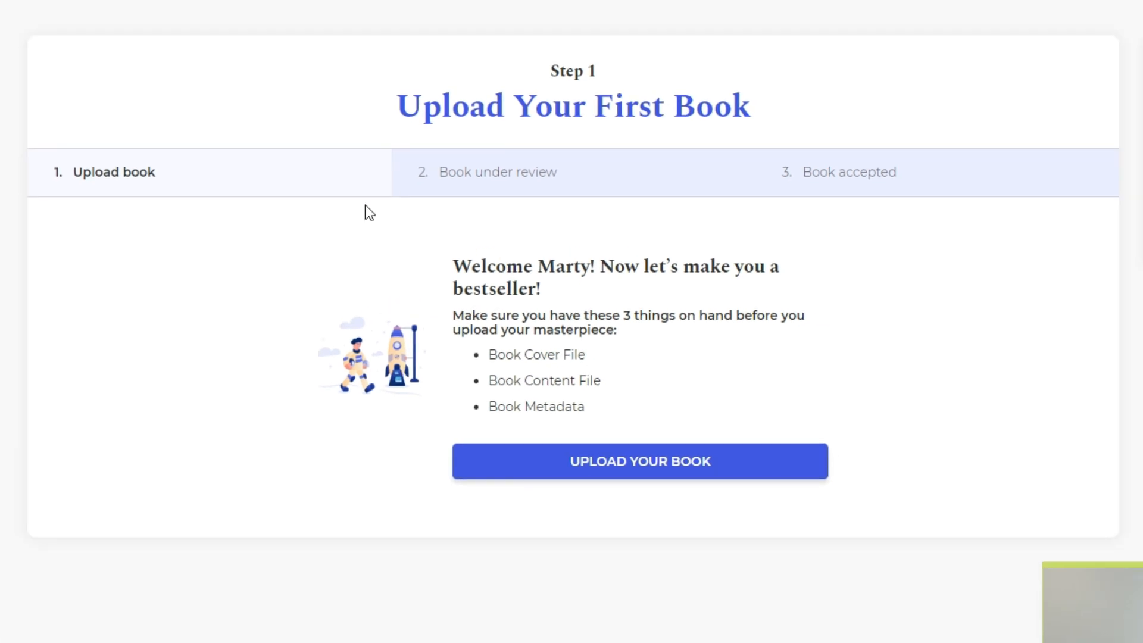
{"action": "mouse_move", "coordinate": [779, 165]}
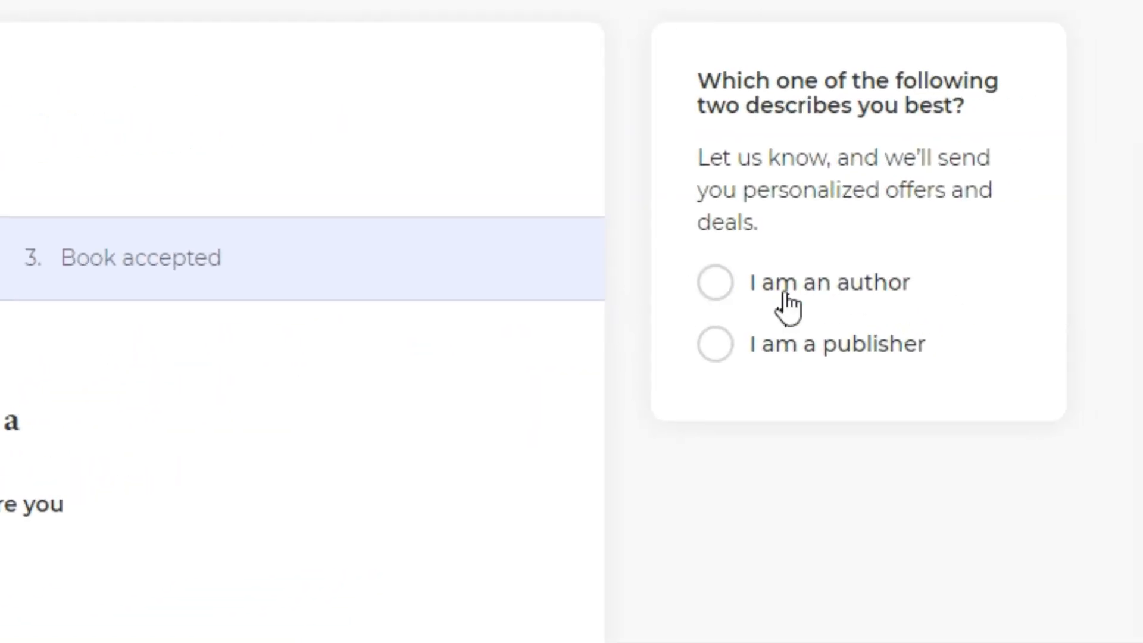
{"action": "mouse_move", "coordinate": [696, 299]}
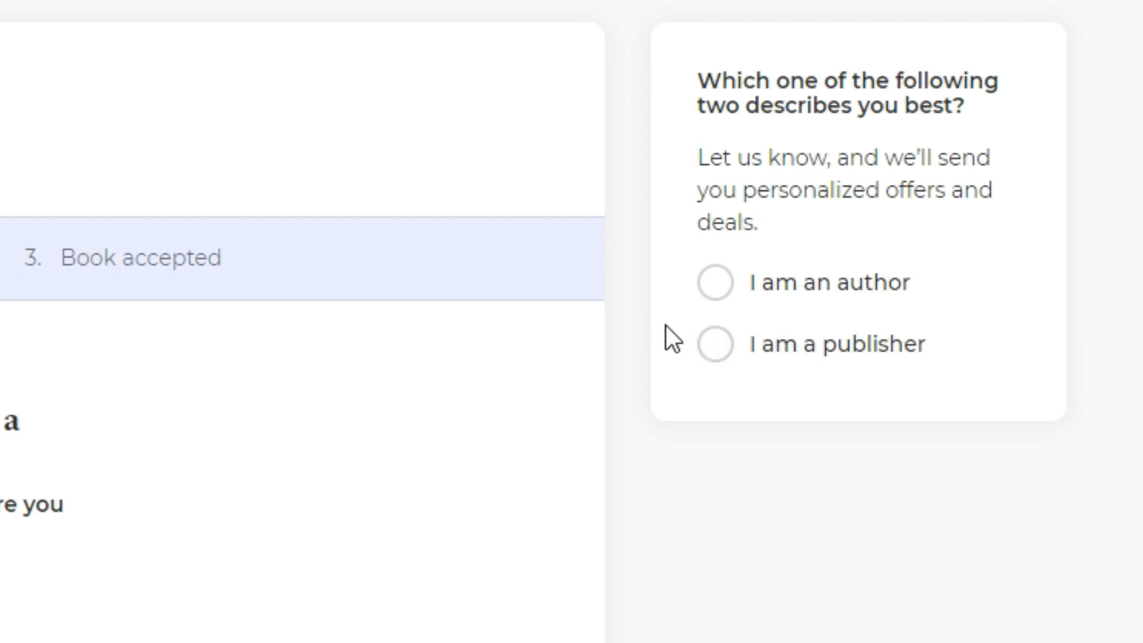
{"action": "left_click", "coordinate": [715, 344]}
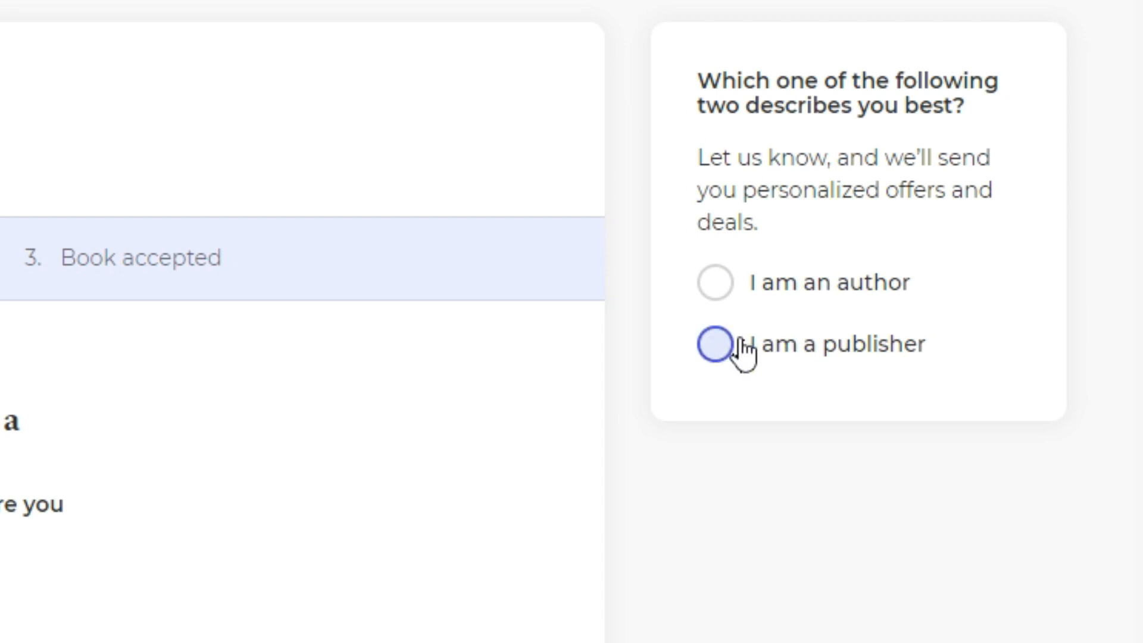
{"action": "left_click", "coordinate": [715, 283]}
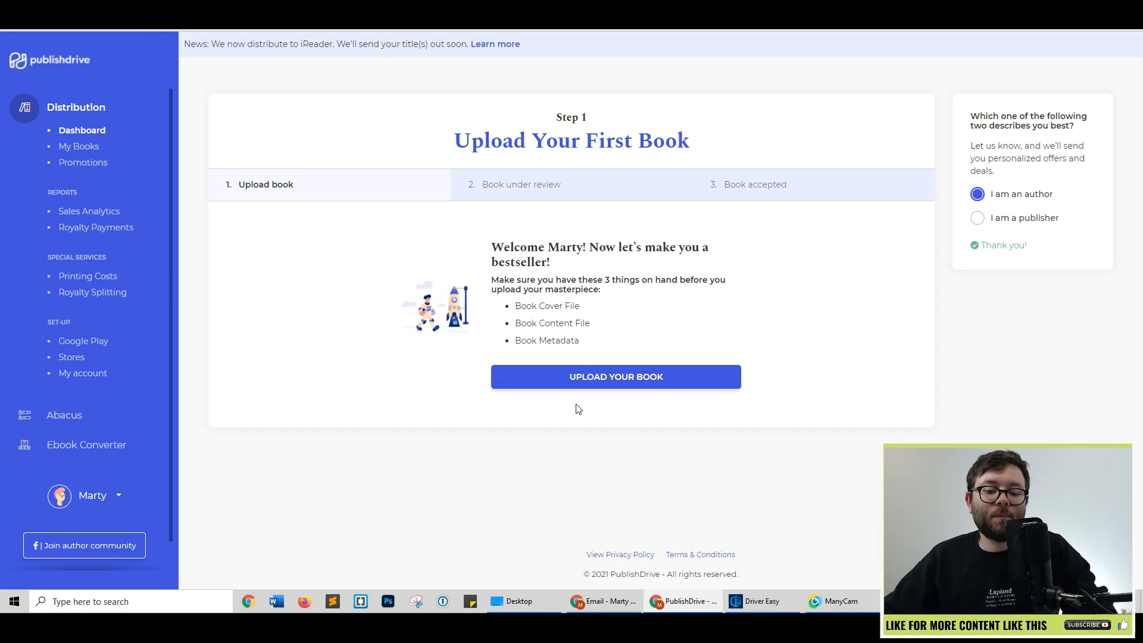
{"action": "mouse_move", "coordinate": [615, 377]}
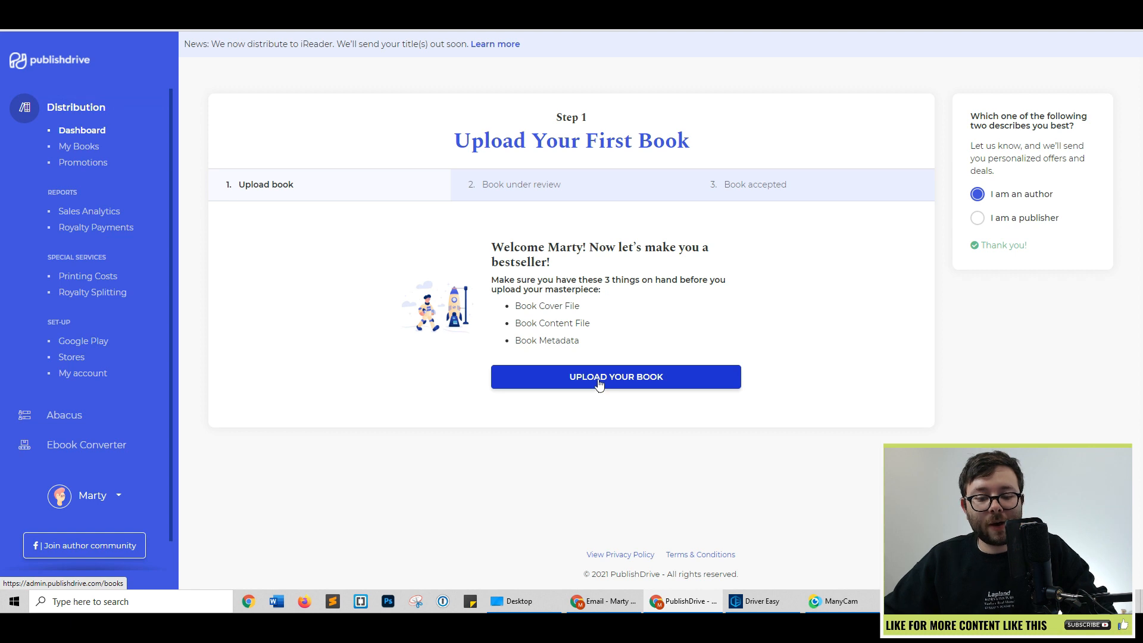
Create a new Ebook-format title, complete its details and publish it.
{"action": "left_click", "coordinate": [615, 376]}
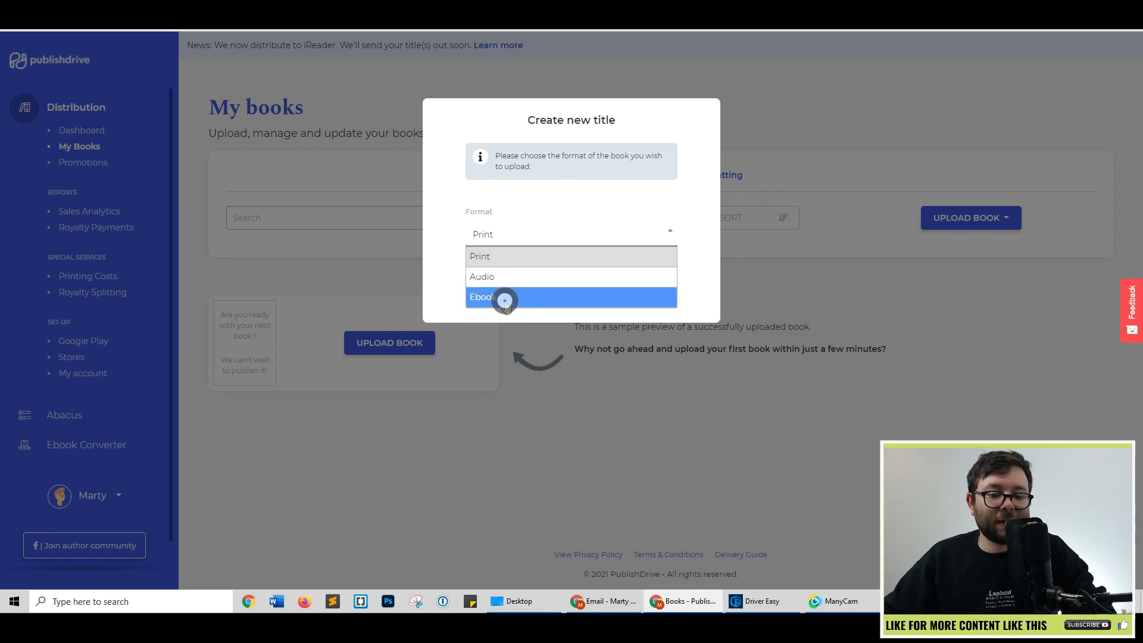
{"action": "left_click", "coordinate": [482, 297]}
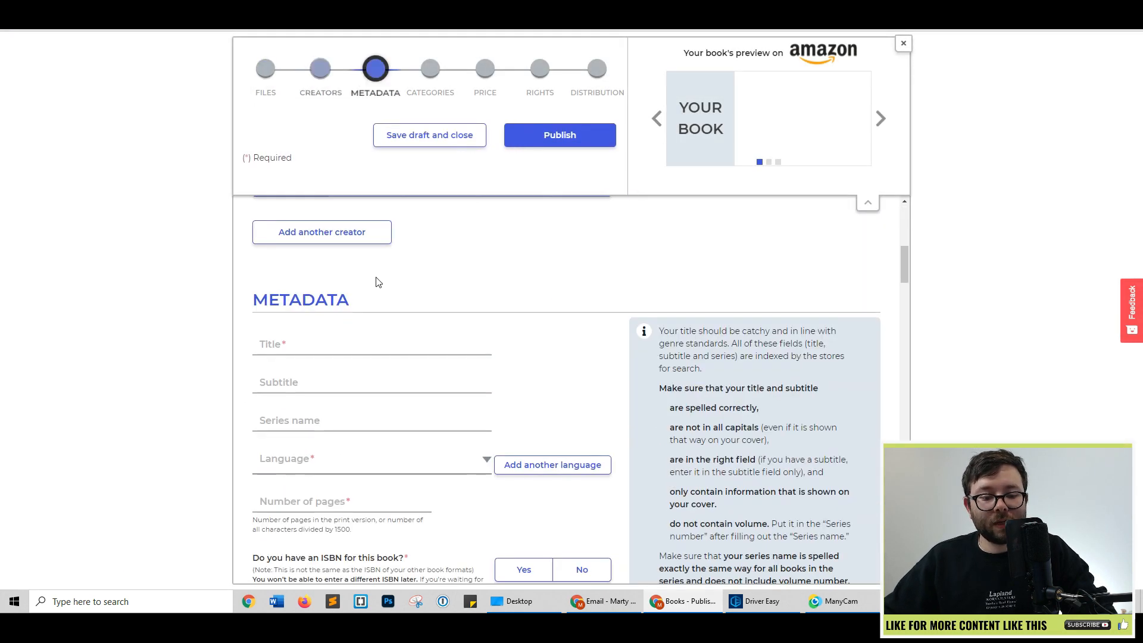
{"action": "scroll", "scroll_direction": "down", "scroll_amount": 3}
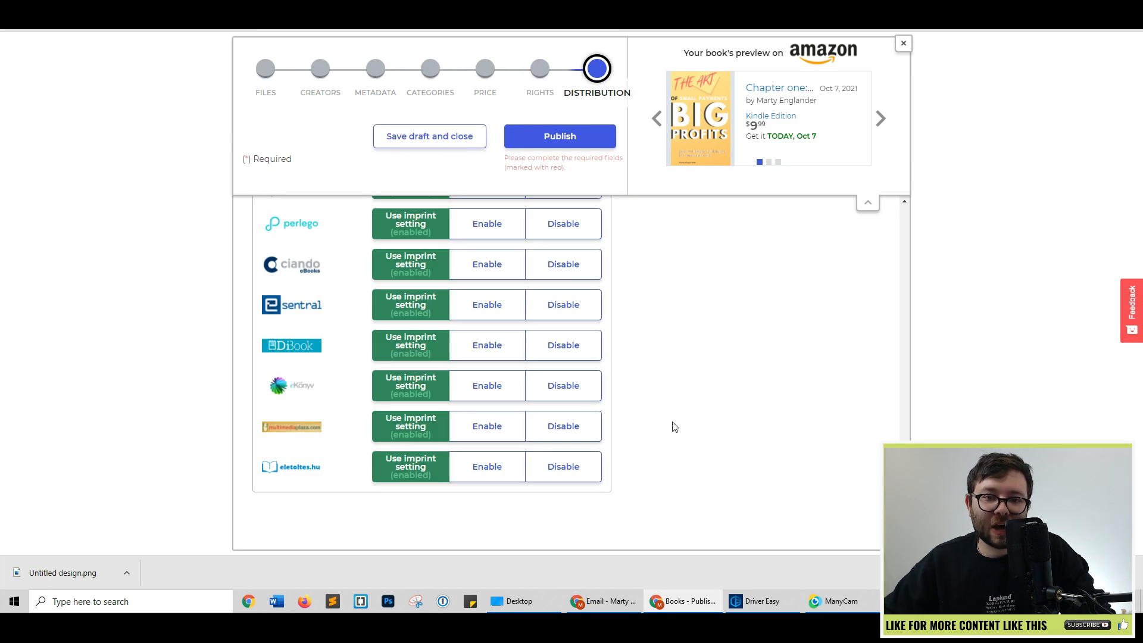
{"action": "left_click", "coordinate": [559, 136]}
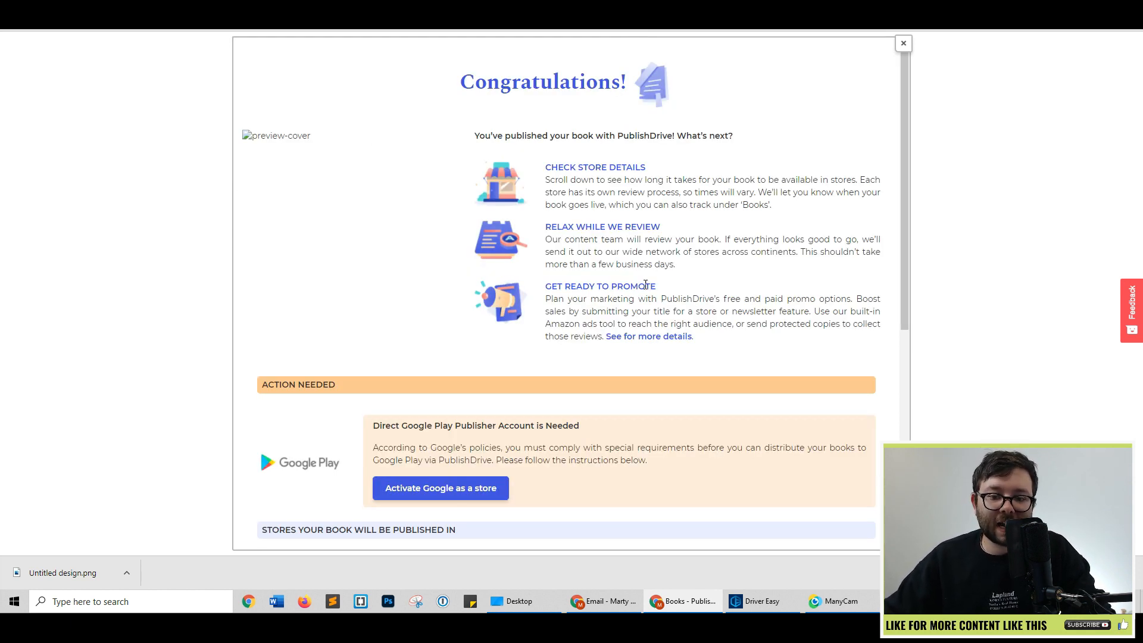
Expand the 'And 17 more' store list on the Congratulations page and scroll through it.
{"action": "scroll", "scroll_direction": "down", "scroll_amount": 3}
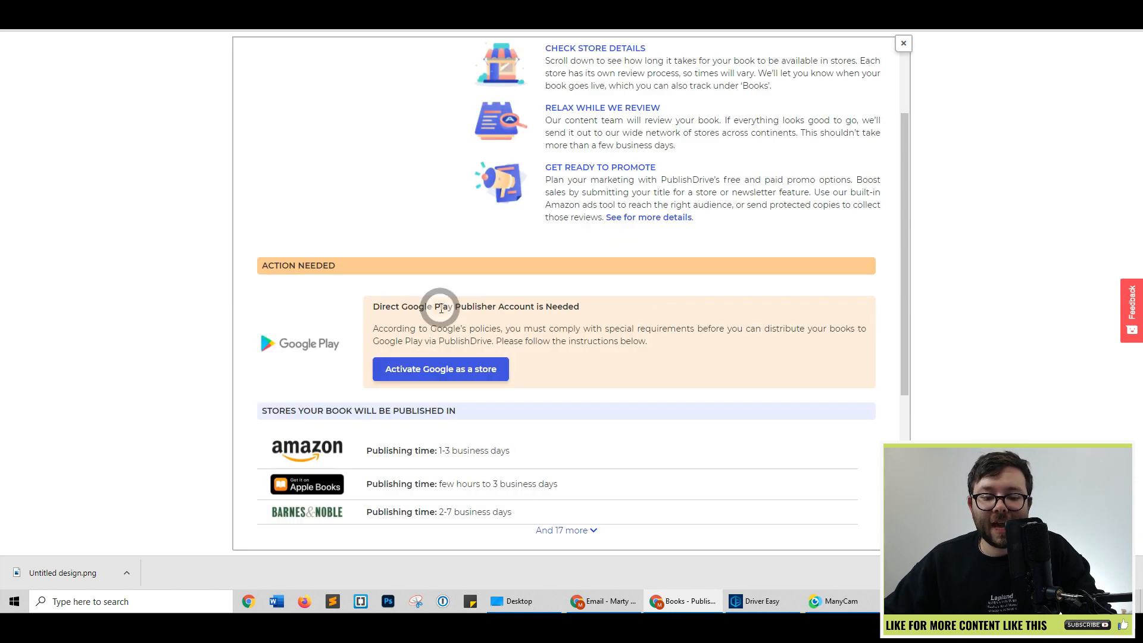
{"action": "scroll", "scroll_direction": "down", "scroll_amount": 3}
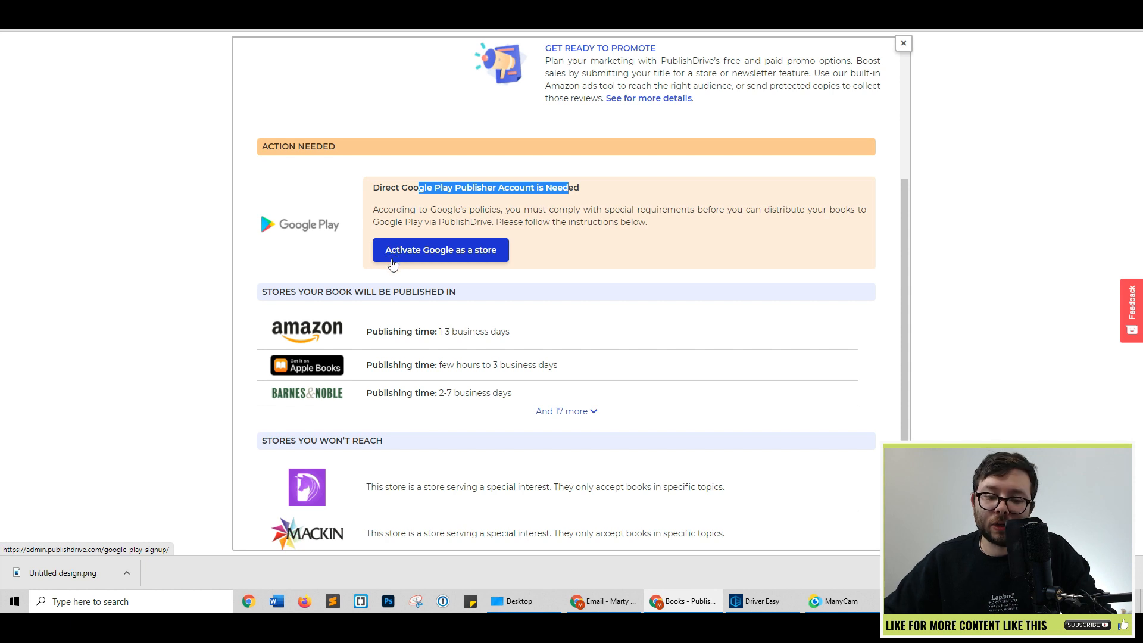
{"action": "scroll", "scroll_direction": "down", "scroll_amount": 3}
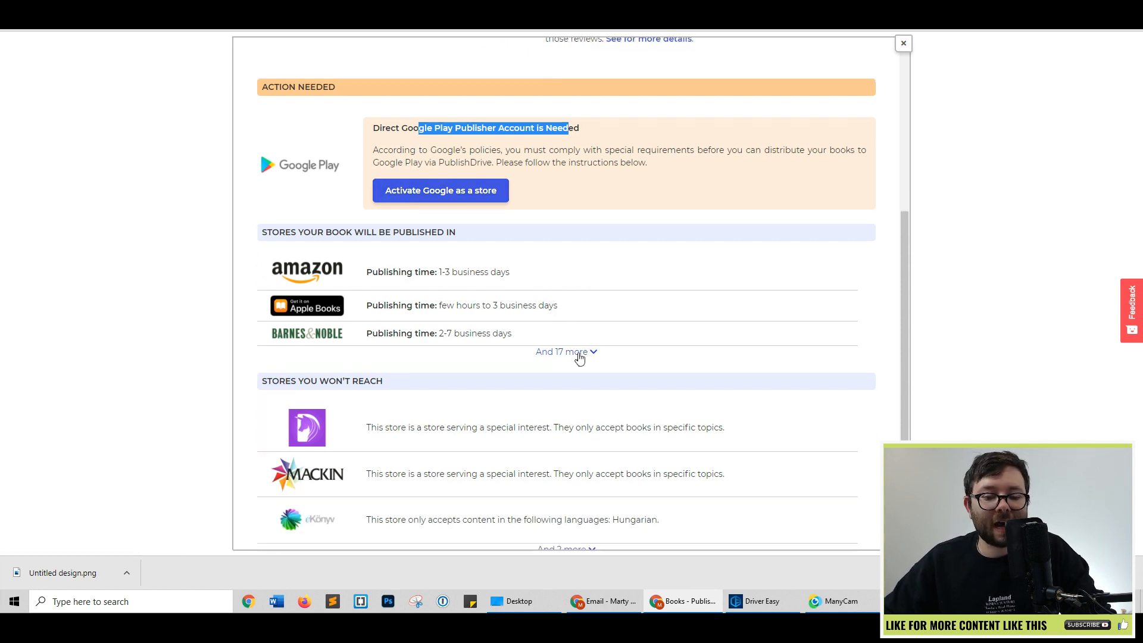
{"action": "left_click", "coordinate": [566, 351]}
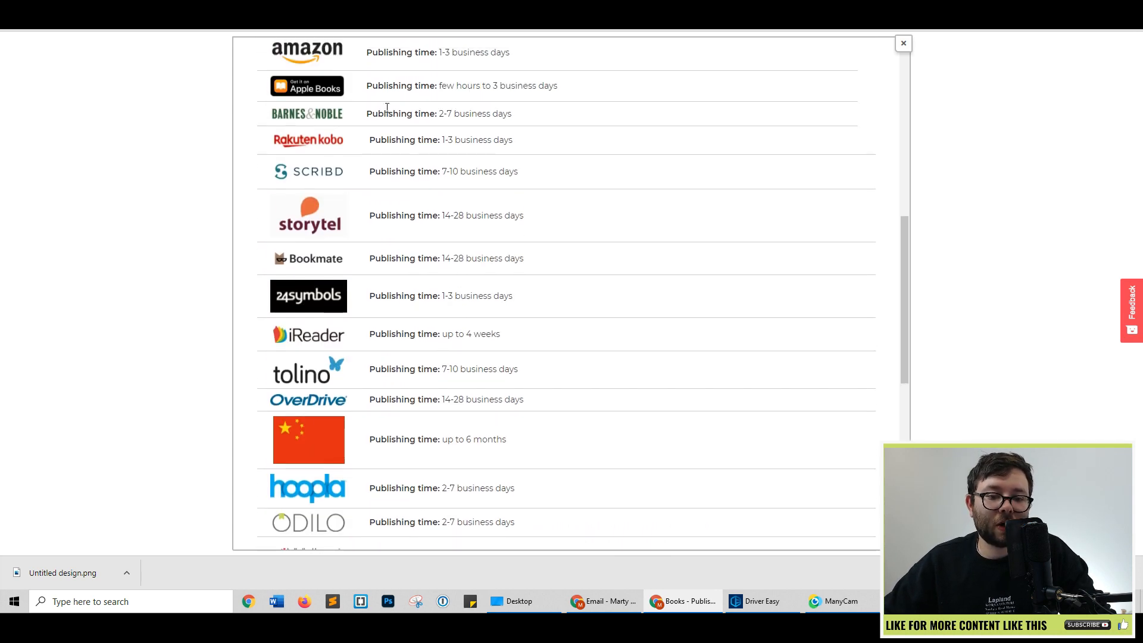
{"action": "scroll", "scroll_direction": "down", "scroll_amount": 3}
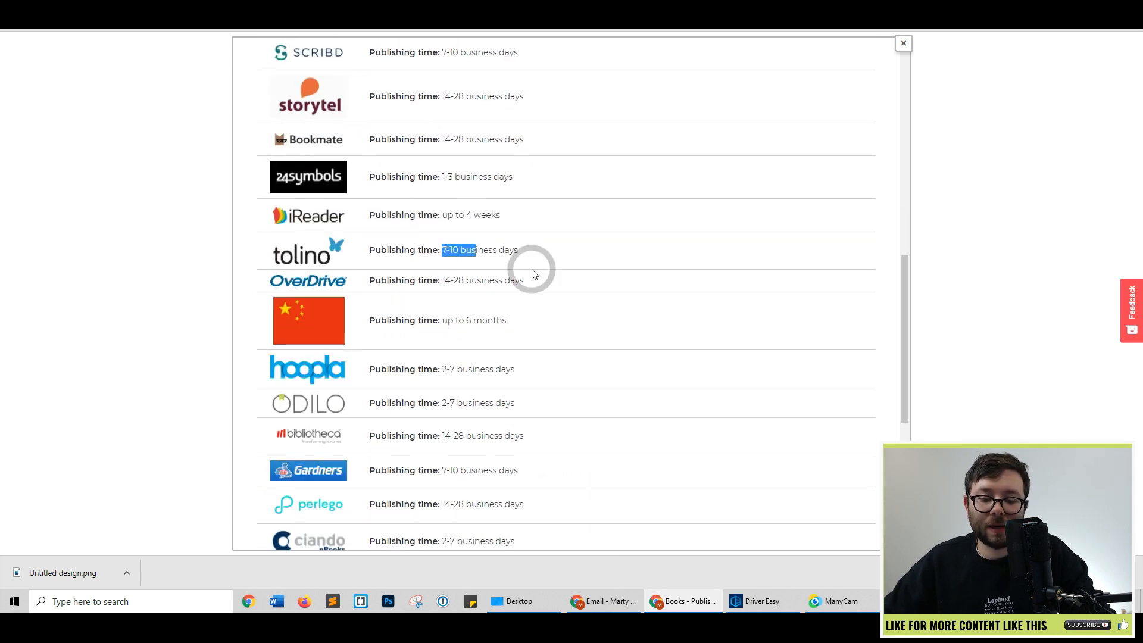
{"action": "scroll", "scroll_direction": "down", "scroll_amount": 3}
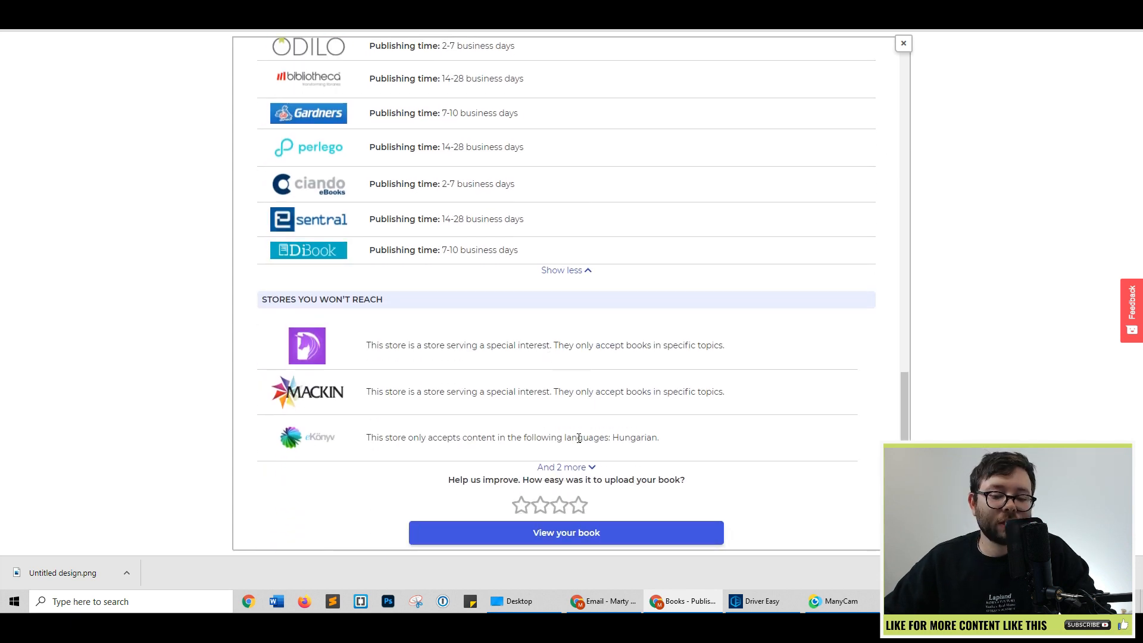
{"action": "mouse_move", "coordinate": [578, 474]}
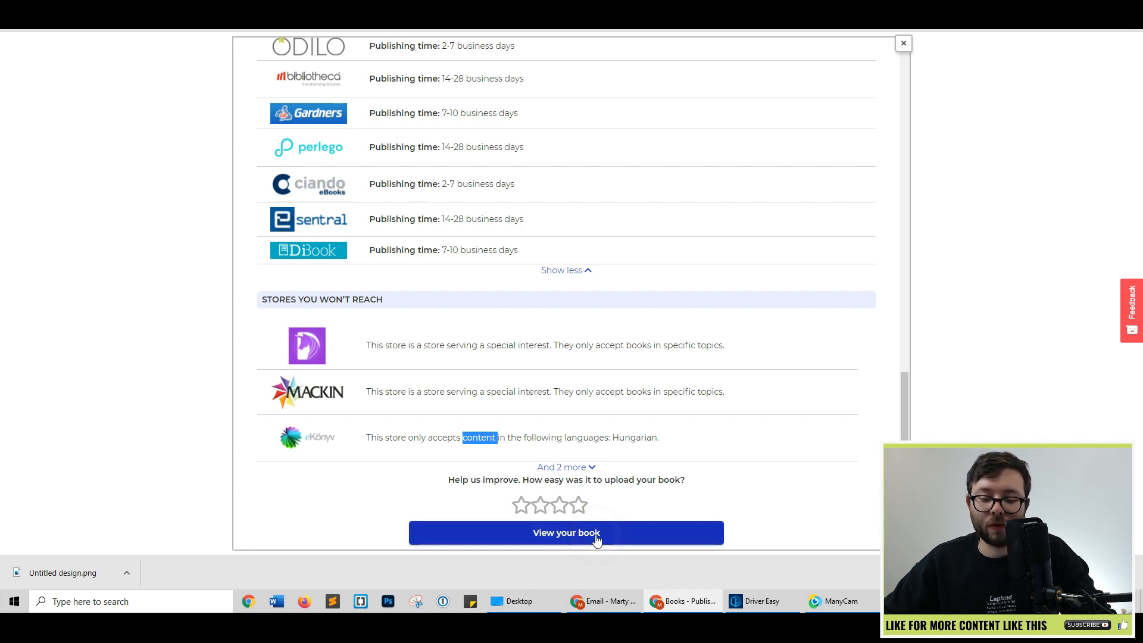
Open the published book's details, preview another store's listing, and return to the Dashboard.
{"action": "left_click", "coordinate": [565, 533]}
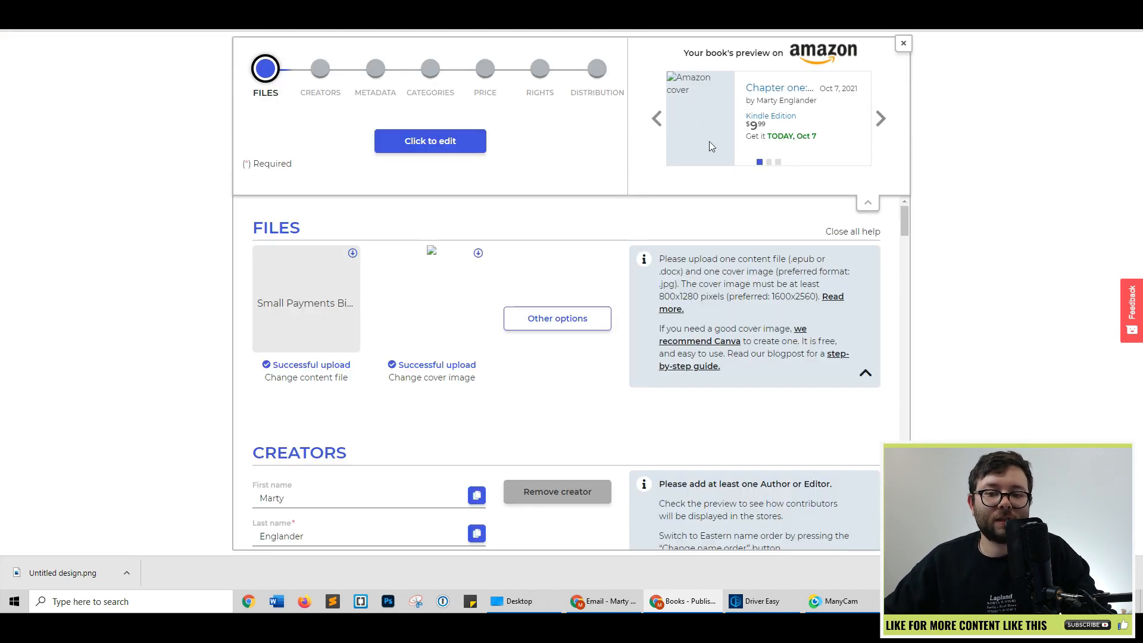
{"action": "left_click", "coordinate": [880, 118]}
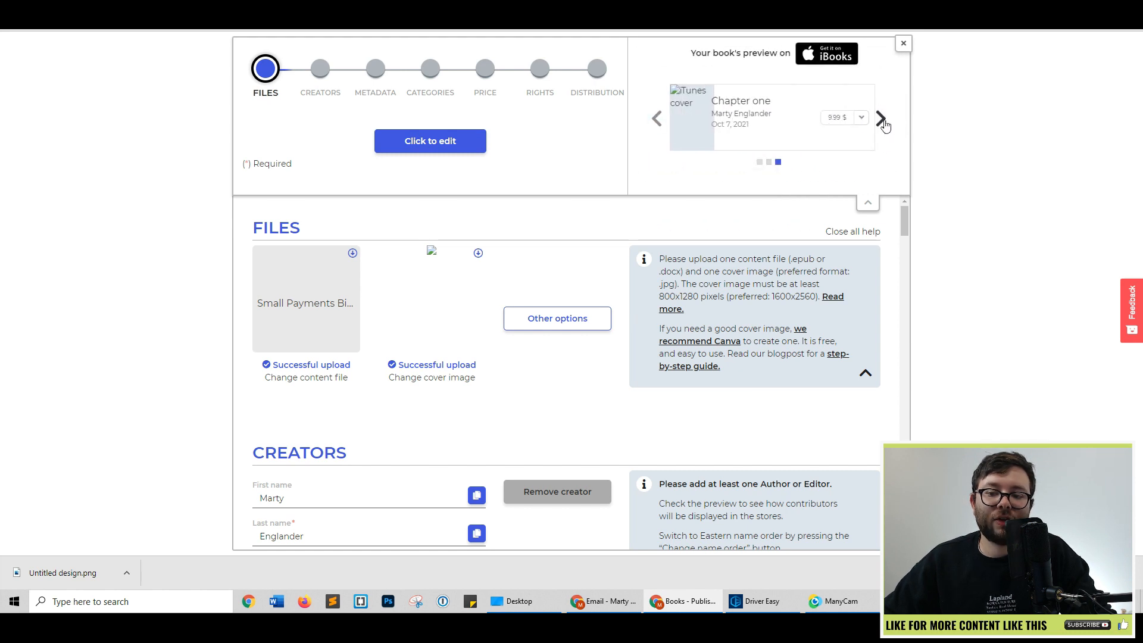
{"action": "left_click", "coordinate": [884, 124]}
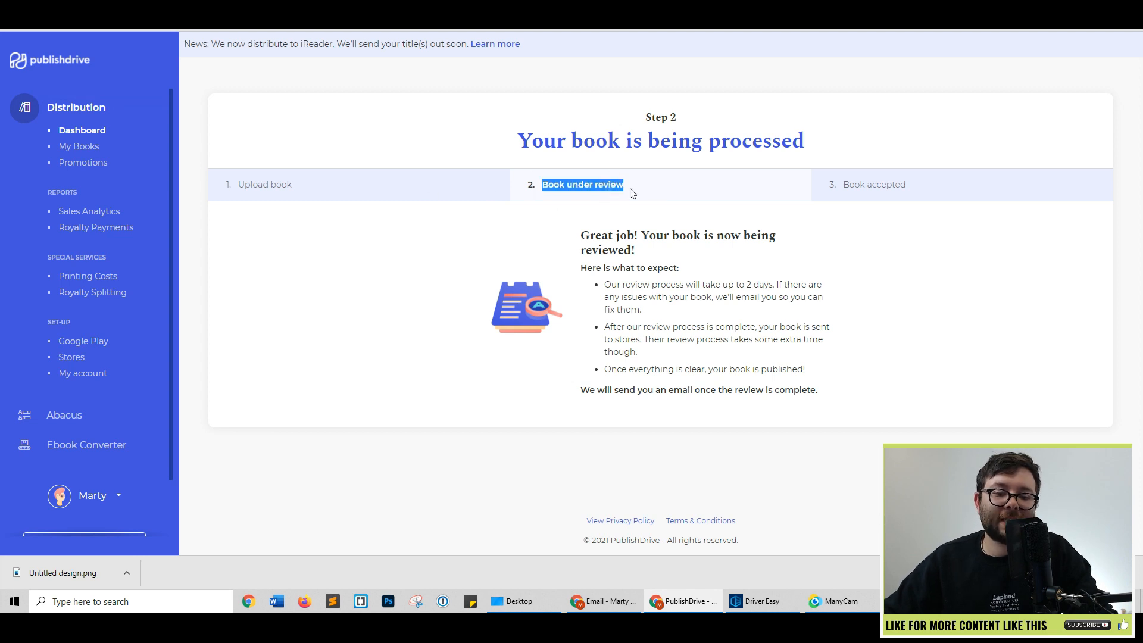
{"action": "mouse_move", "coordinate": [611, 197]}
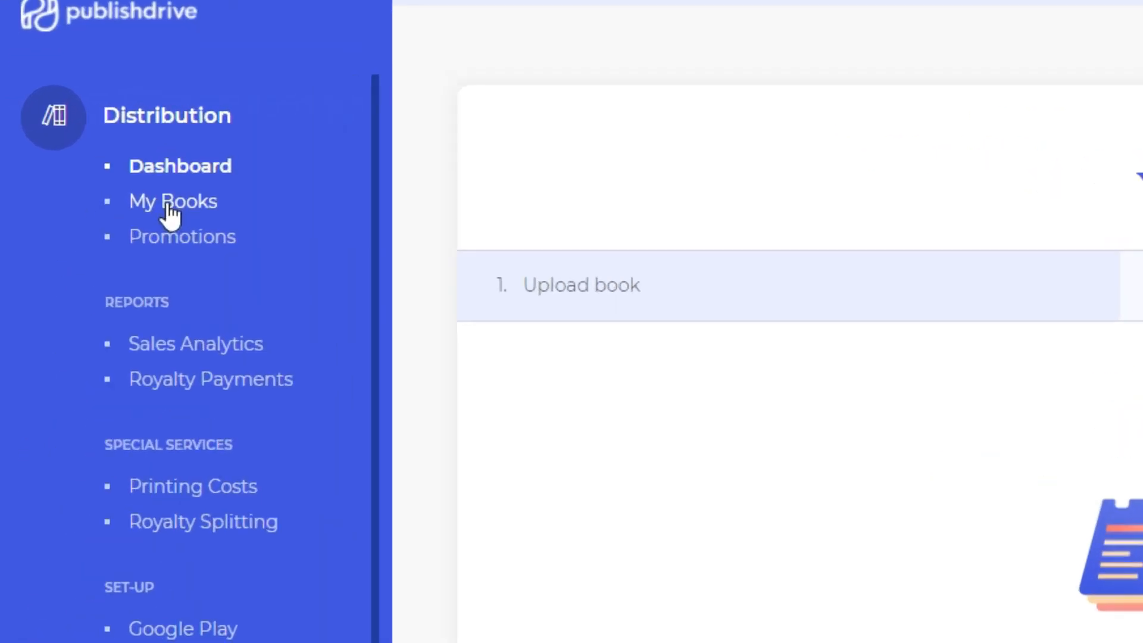
Check My Books, browse the Promotions cards, and open the Amazon Ad performance overview.
{"action": "left_click", "coordinate": [172, 201]}
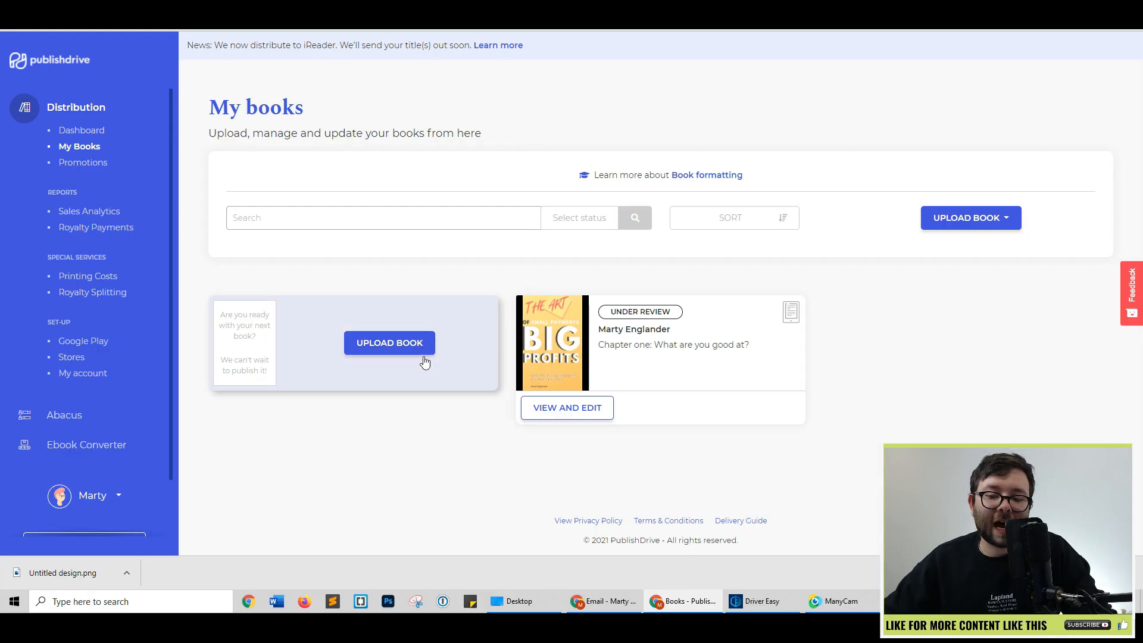
{"action": "mouse_move", "coordinate": [144, 166]}
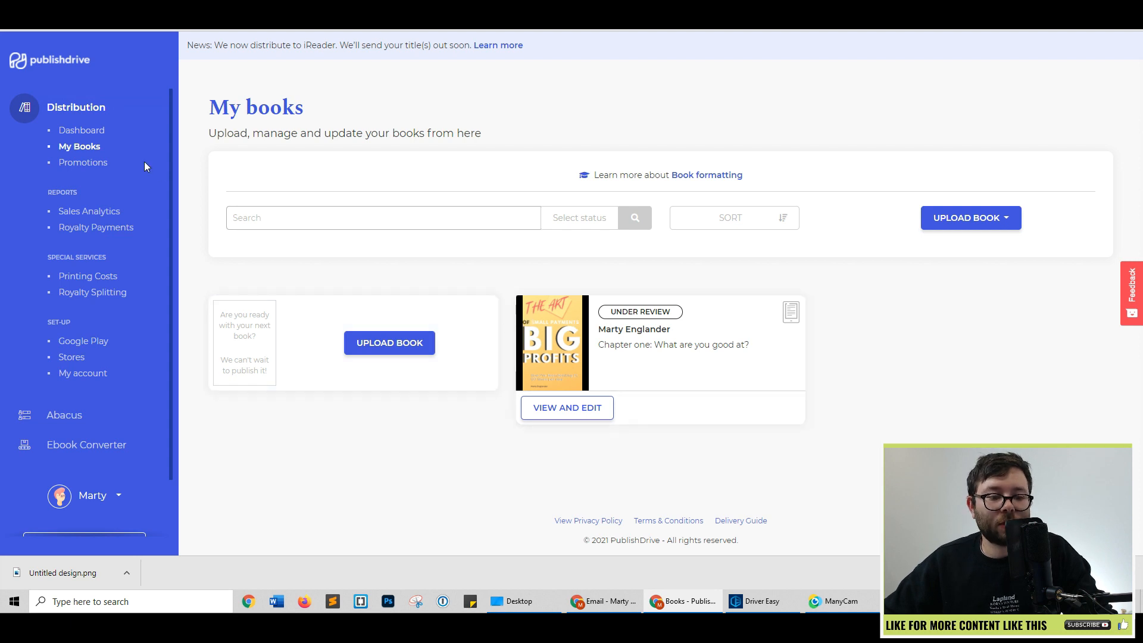
{"action": "left_click", "coordinate": [84, 162]}
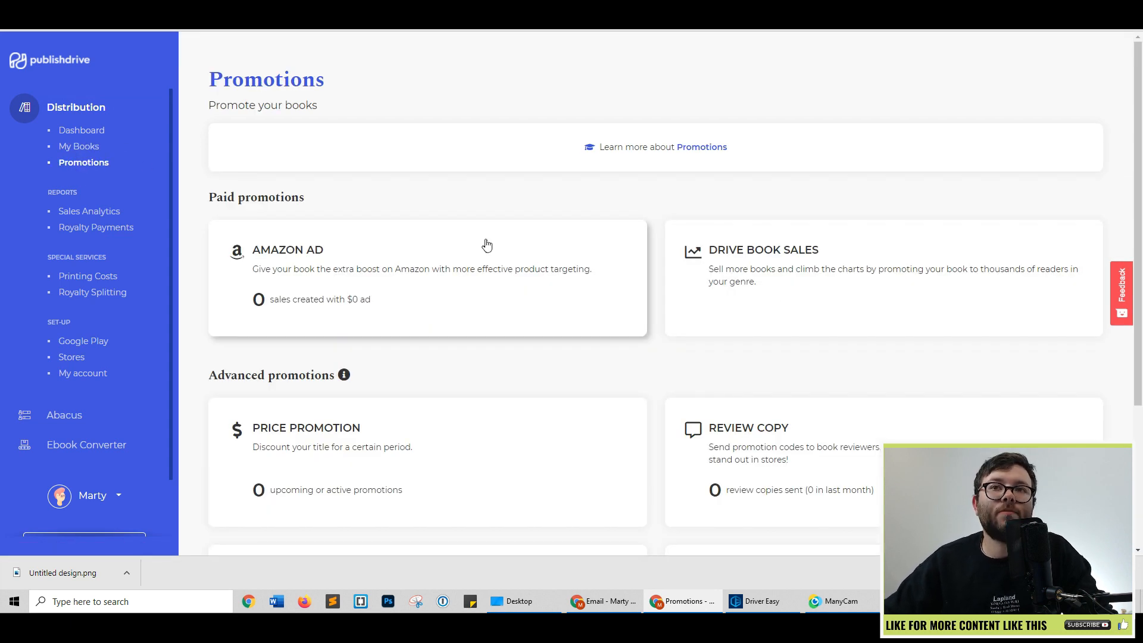
{"action": "scroll", "scroll_direction": "down", "scroll_amount": 3}
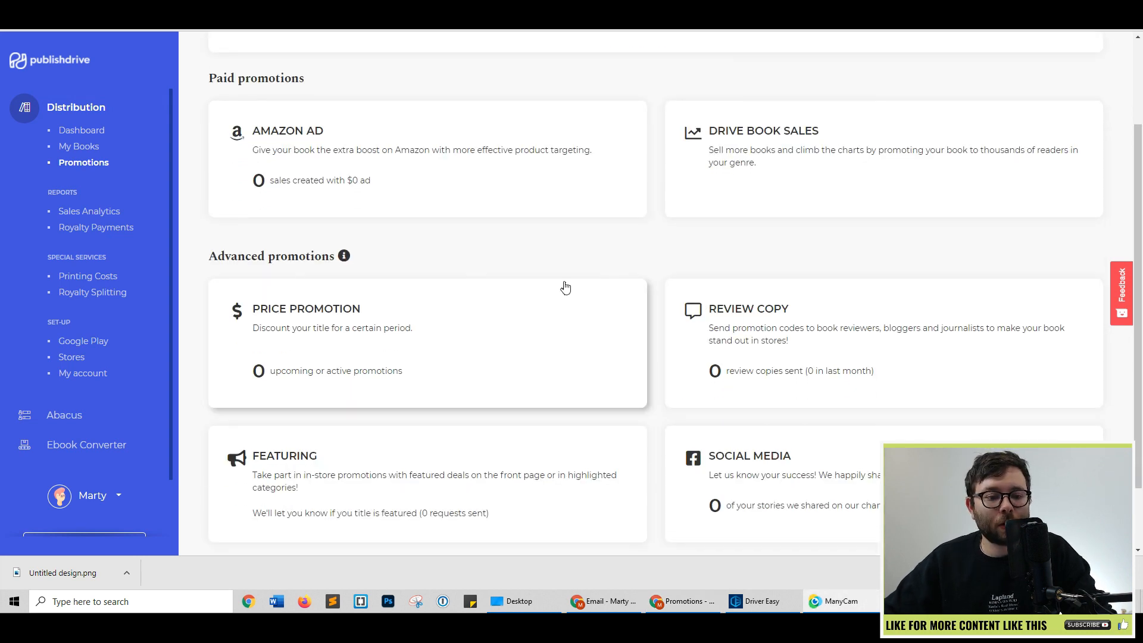
{"action": "scroll", "scroll_direction": "down", "scroll_amount": 3}
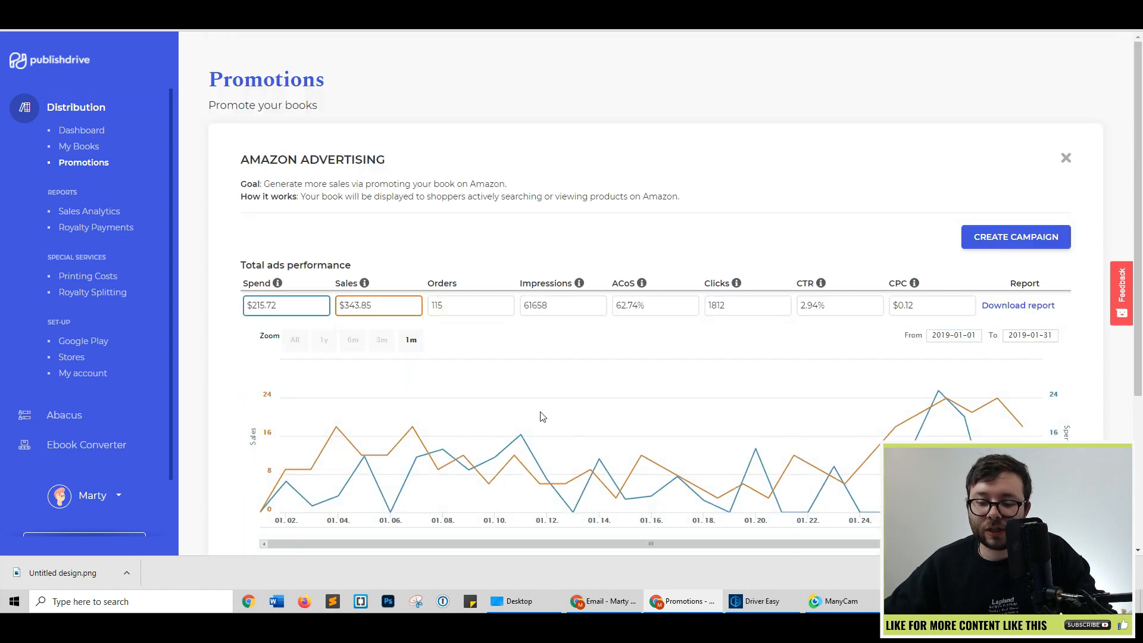
{"action": "left_click", "coordinate": [89, 211]}
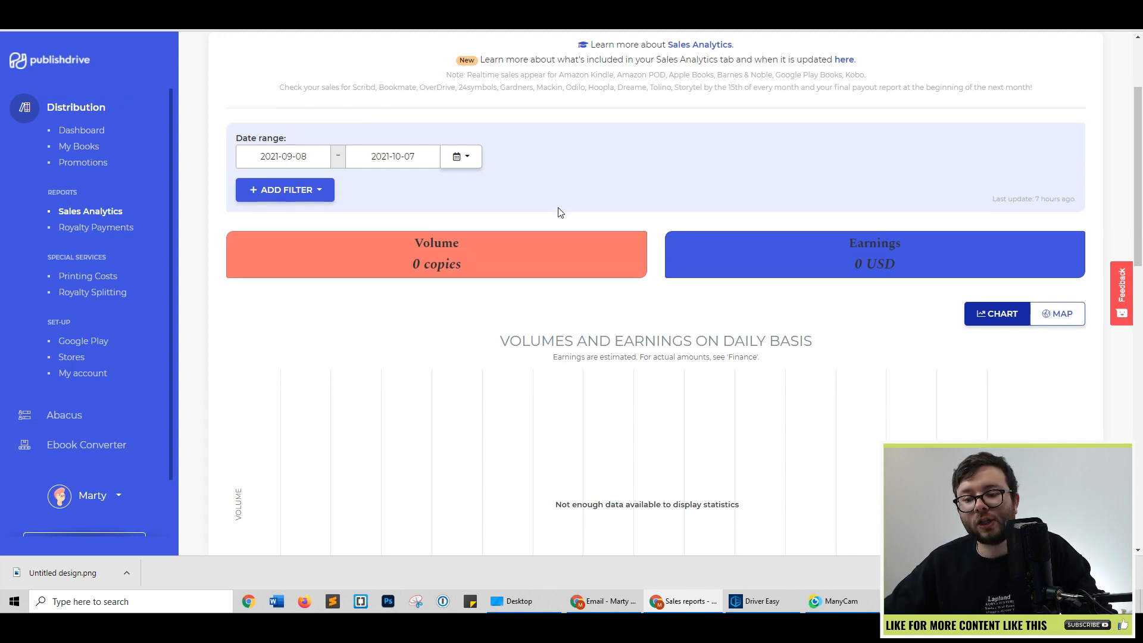
Scroll the sales analytics report down to the volumes and earnings by countries map.
{"action": "scroll", "scroll_direction": "down", "scroll_amount": 3}
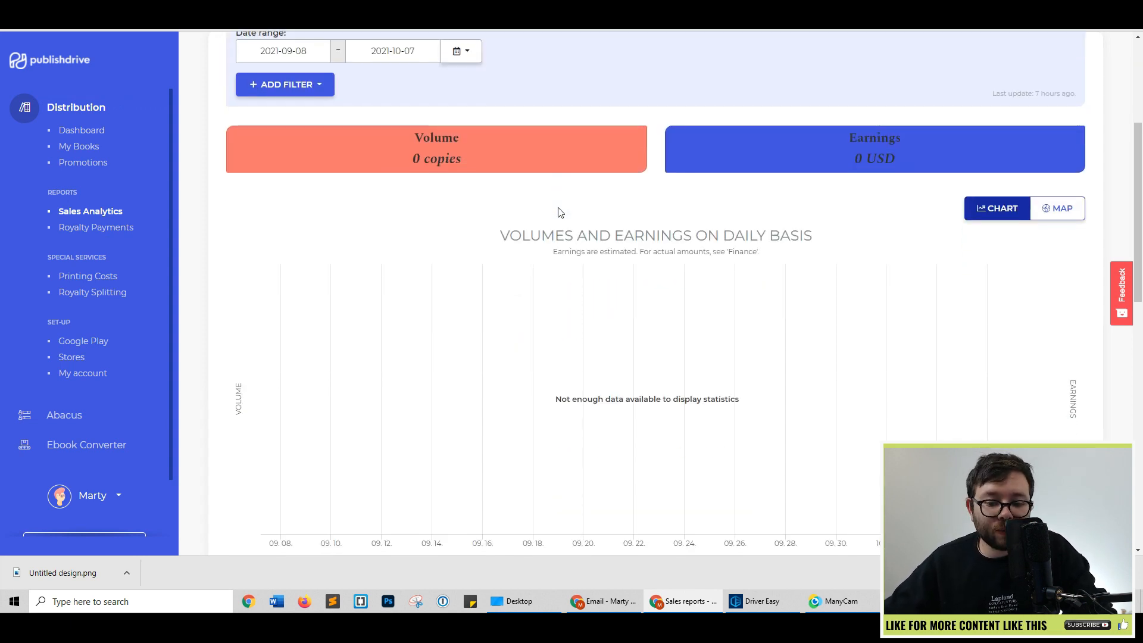
{"action": "scroll", "scroll_direction": "up", "scroll_amount": 3}
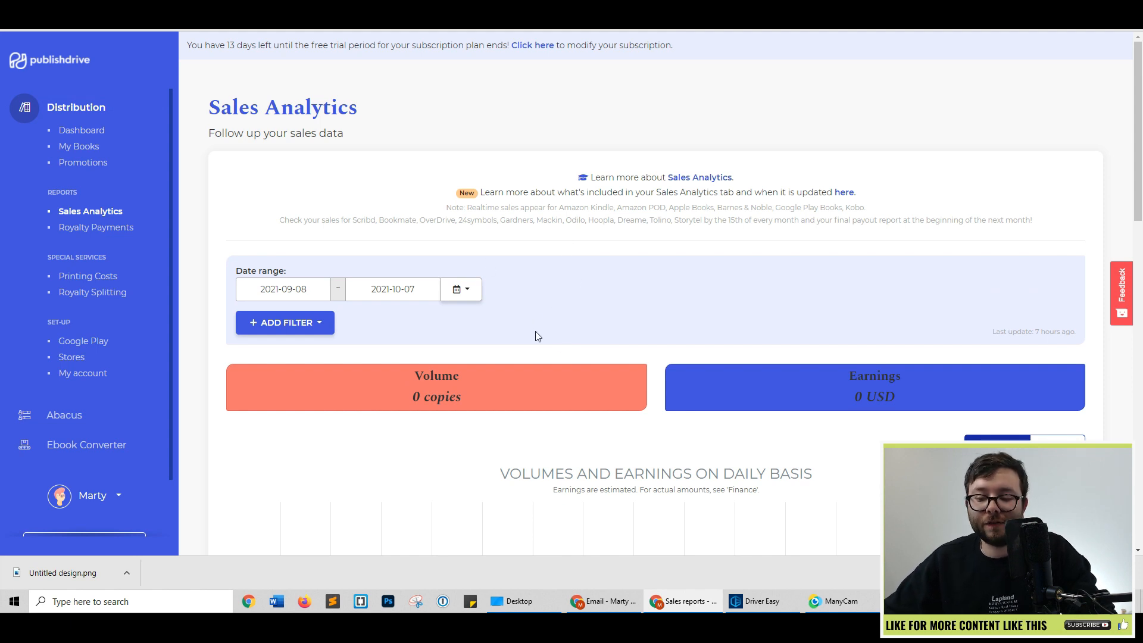
{"action": "scroll", "scroll_direction": "down", "scroll_amount": 3}
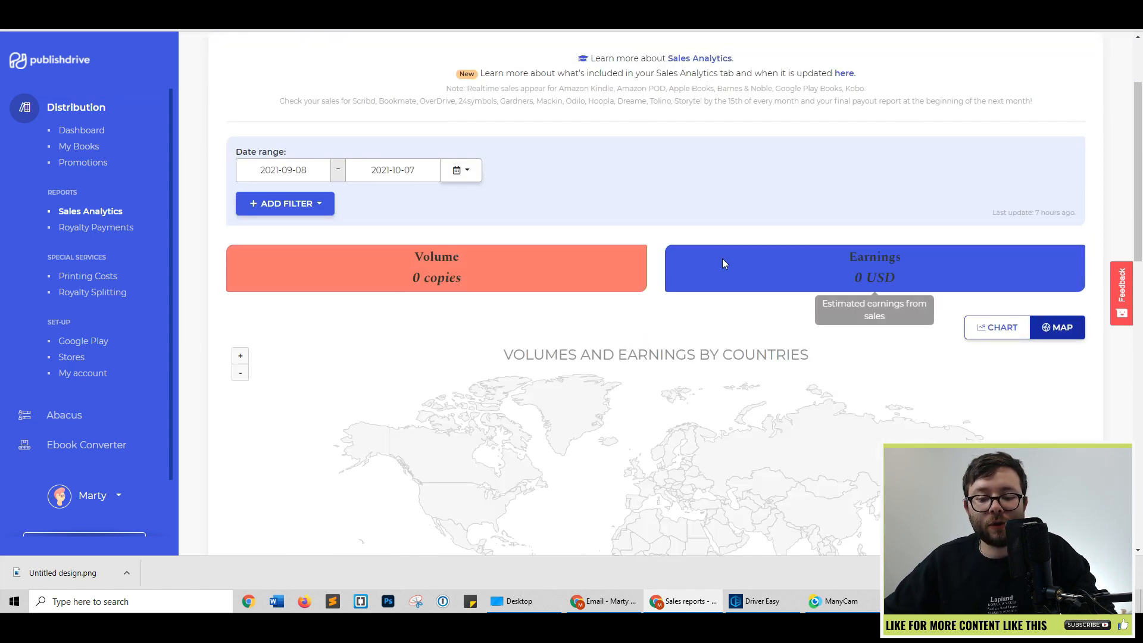
{"action": "scroll", "scroll_direction": "down", "scroll_amount": 3}
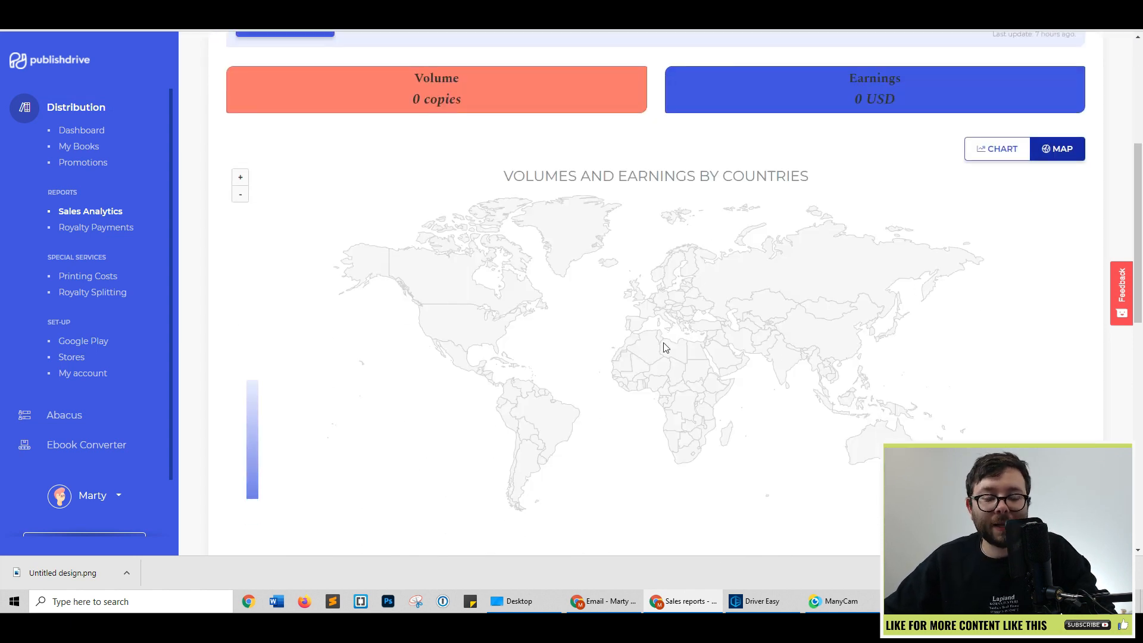
Open Royalty Payments and scroll through the per-store payout summary table.
{"action": "left_click", "coordinate": [96, 227]}
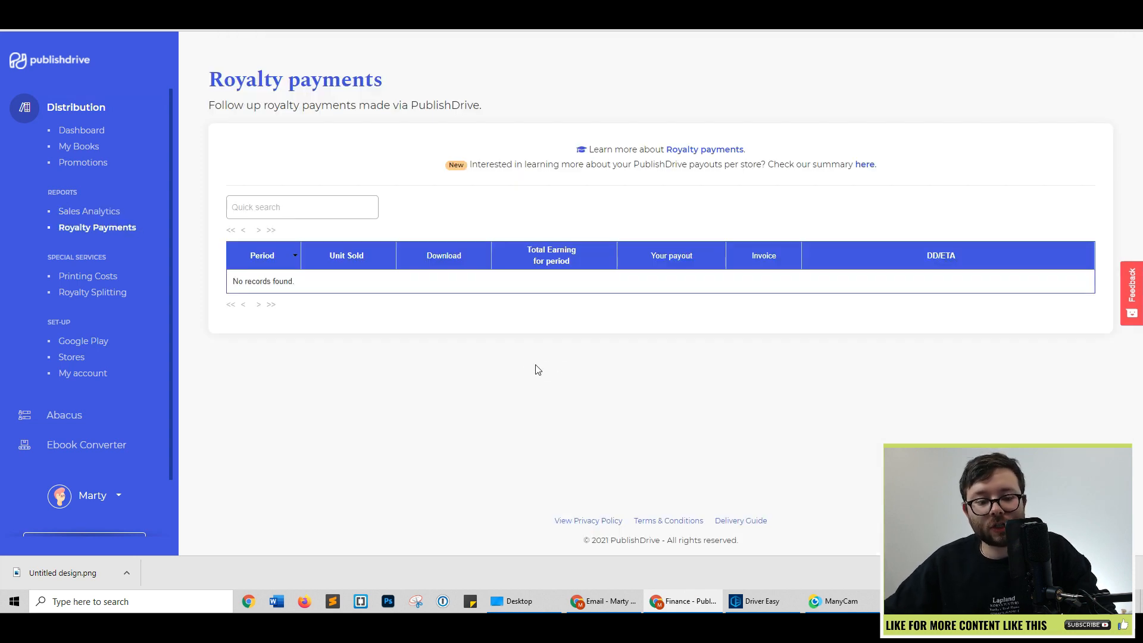
{"action": "mouse_move", "coordinate": [529, 370]}
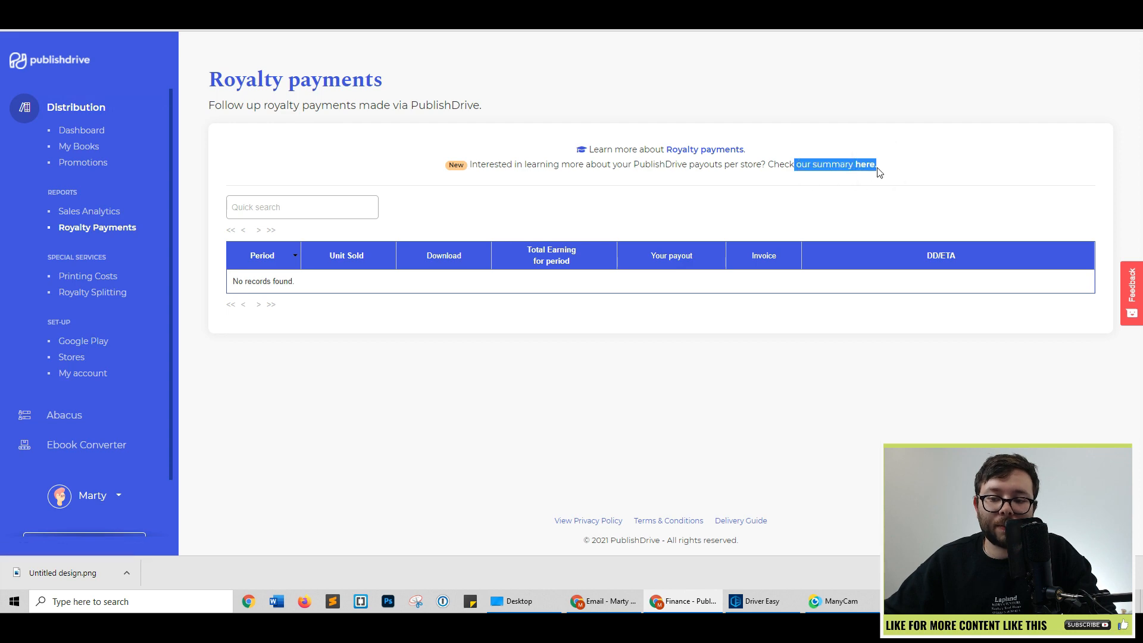
{"action": "left_click", "coordinate": [835, 164]}
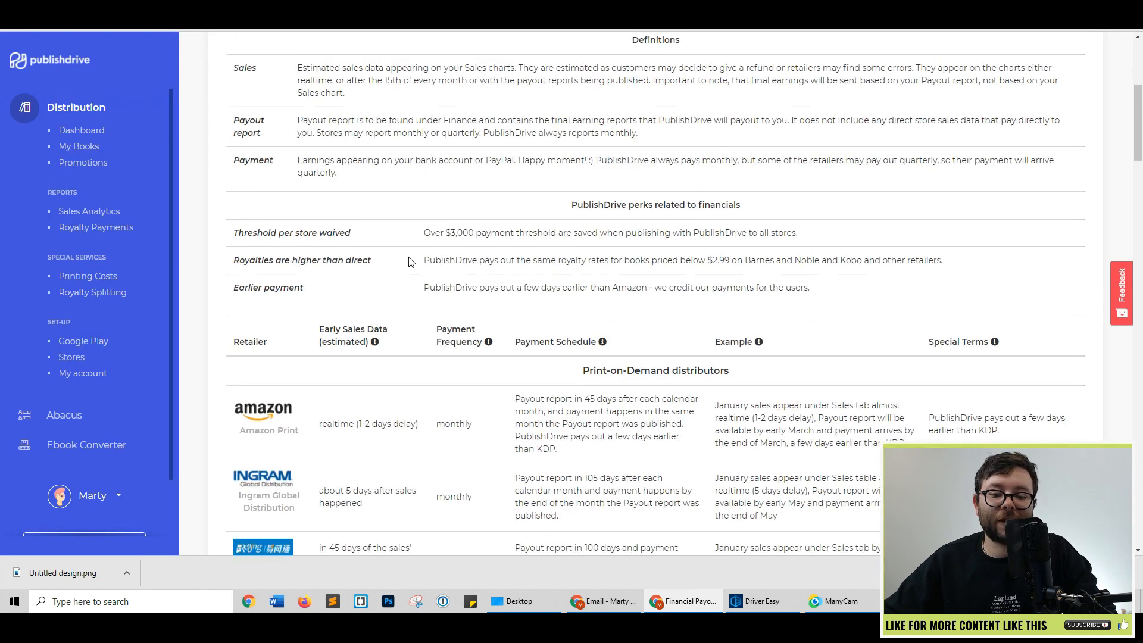
{"action": "scroll", "scroll_direction": "down", "scroll_amount": 3}
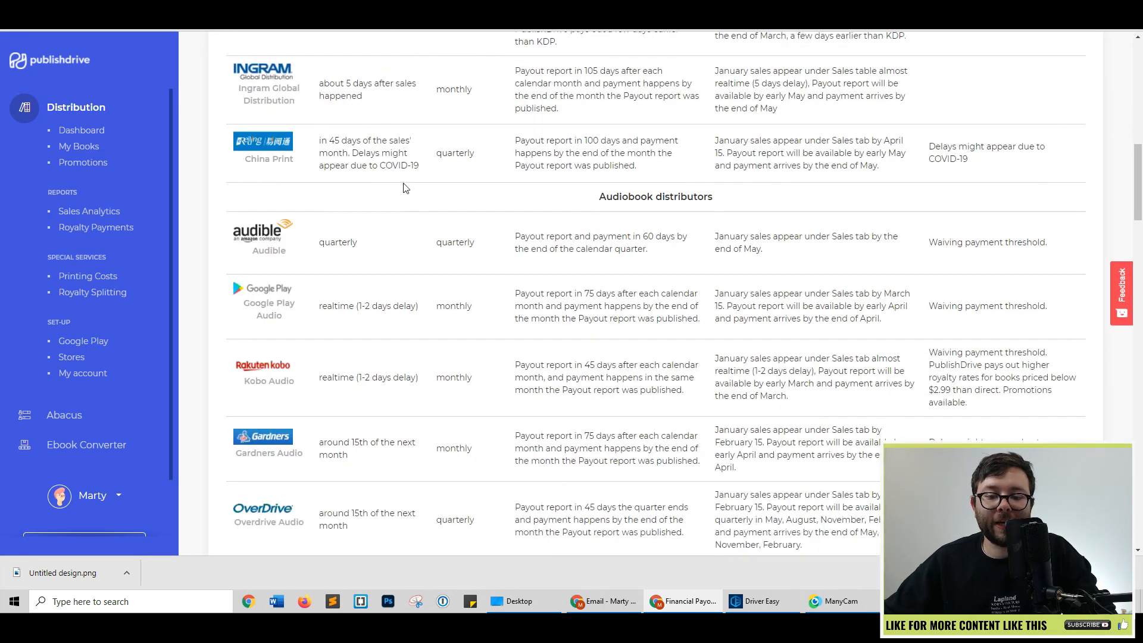
{"action": "scroll", "scroll_direction": "down", "scroll_amount": 3}
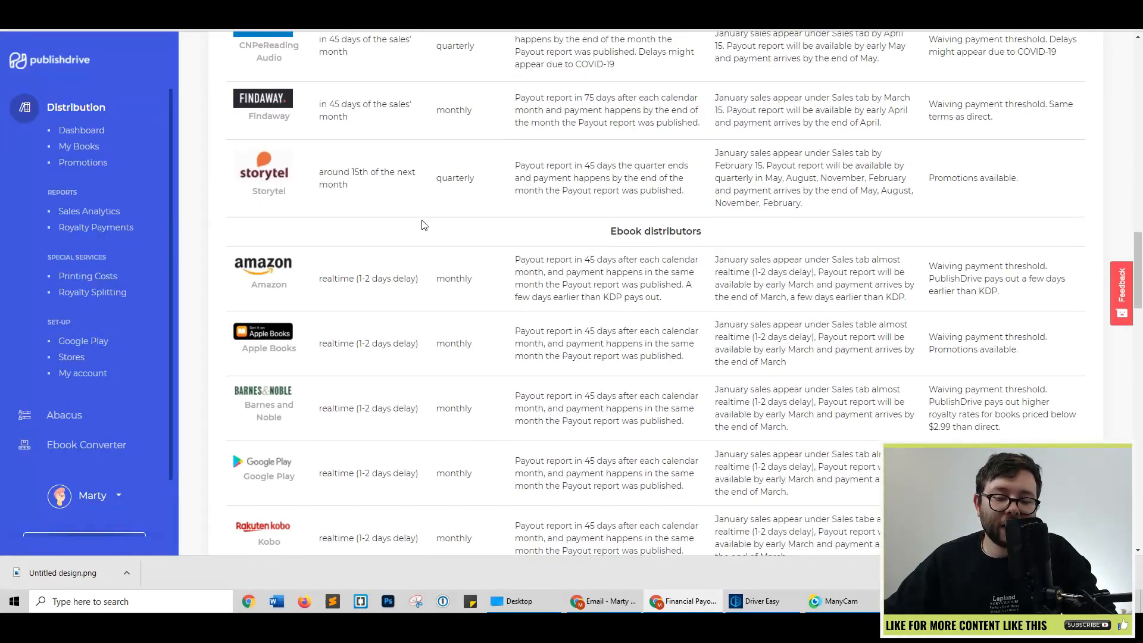
{"action": "scroll", "scroll_direction": "down", "scroll_amount": 3}
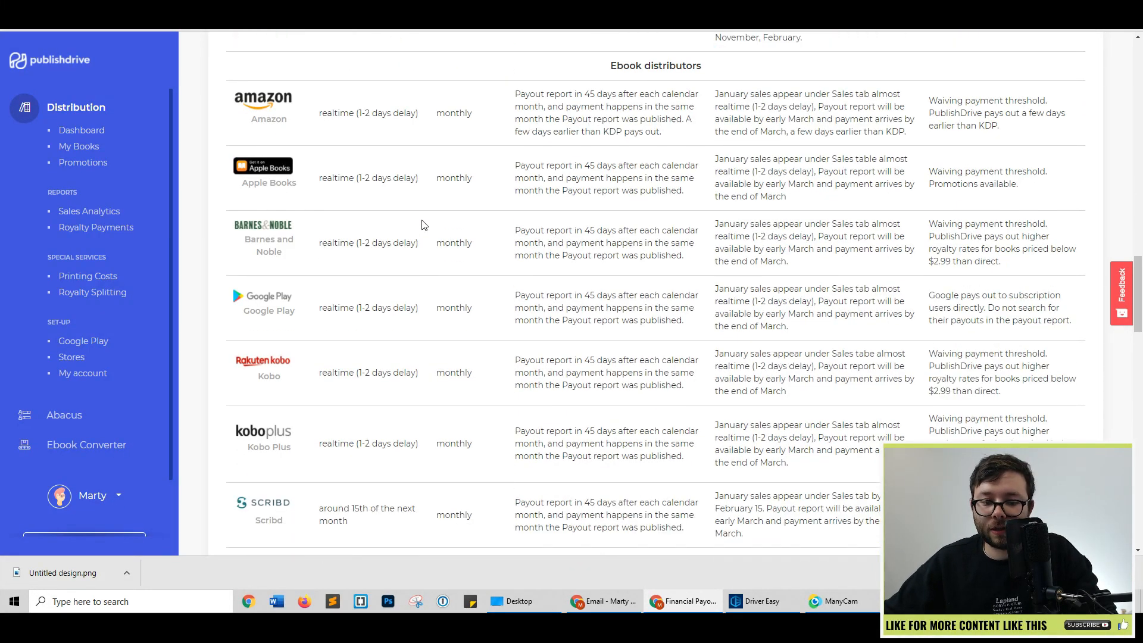
{"action": "left_click", "coordinate": [89, 276]}
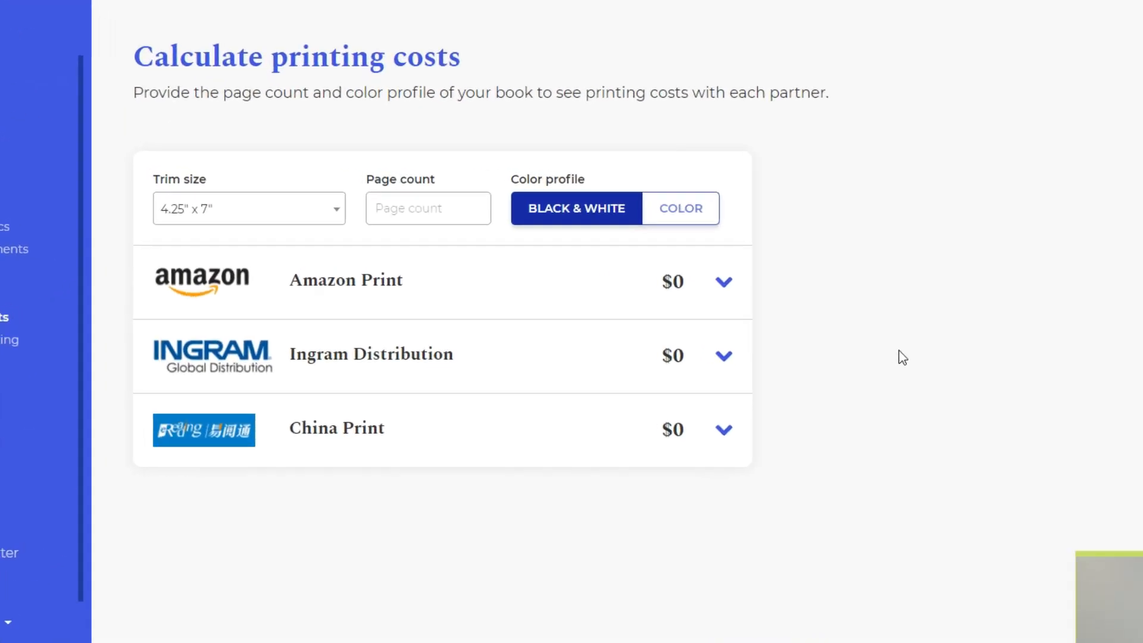
Price a 25-page 4.25" x 7" black-and-white book and expand each partner's cost breakdown.
{"action": "left_click", "coordinate": [249, 208]}
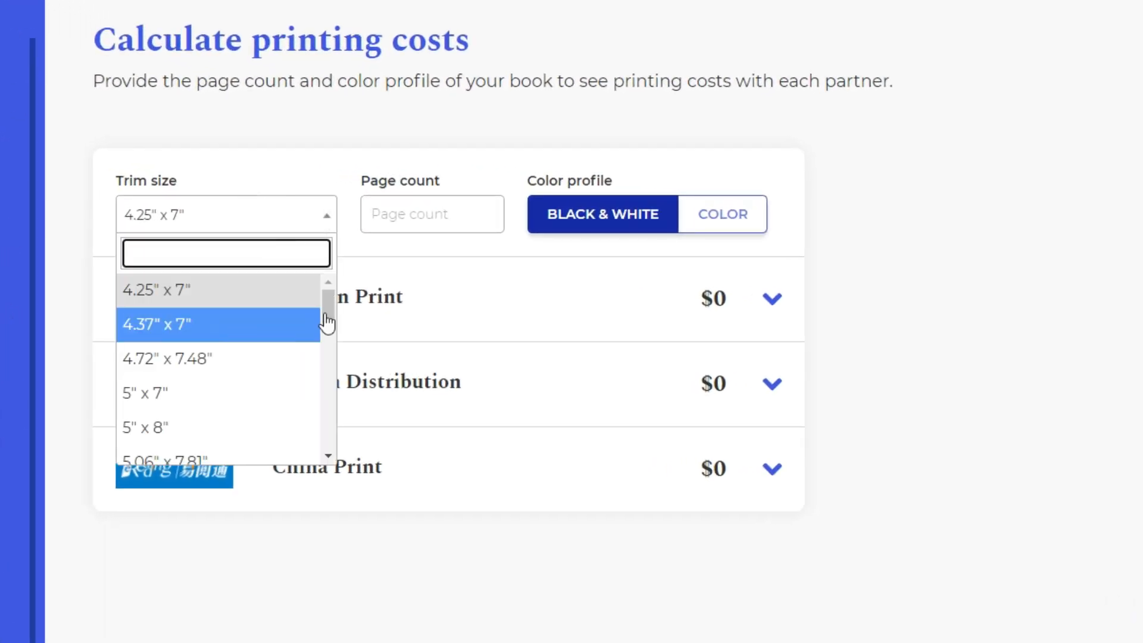
{"action": "scroll", "scroll_direction": "down", "scroll_amount": 3}
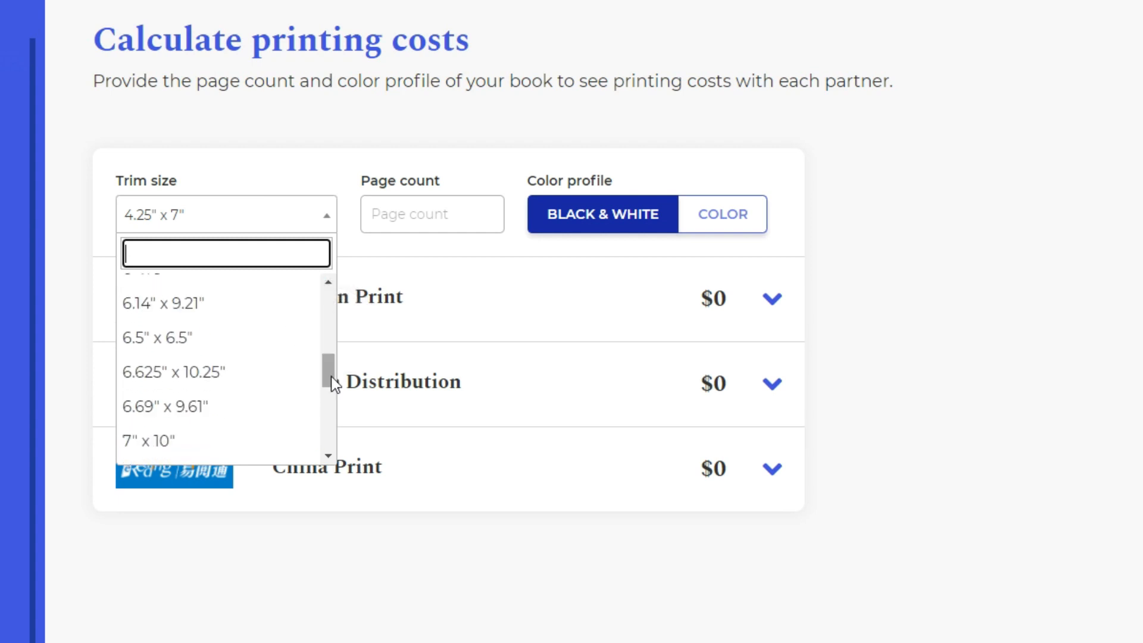
{"action": "scroll", "scroll_direction": "down", "scroll_amount": 3}
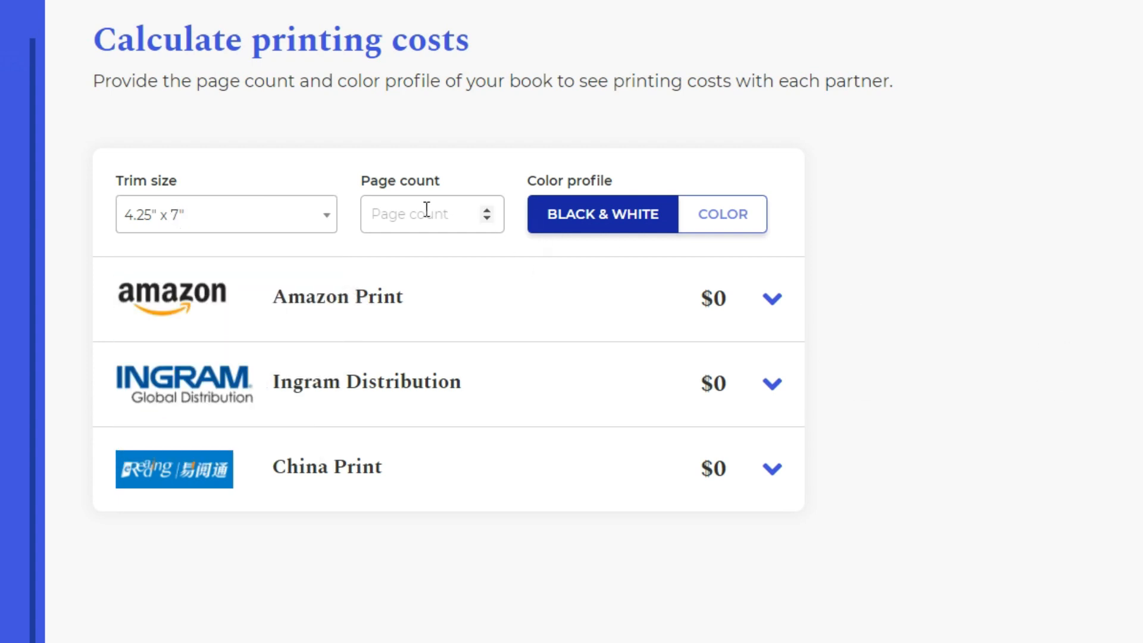
{"action": "type", "text": "25"}
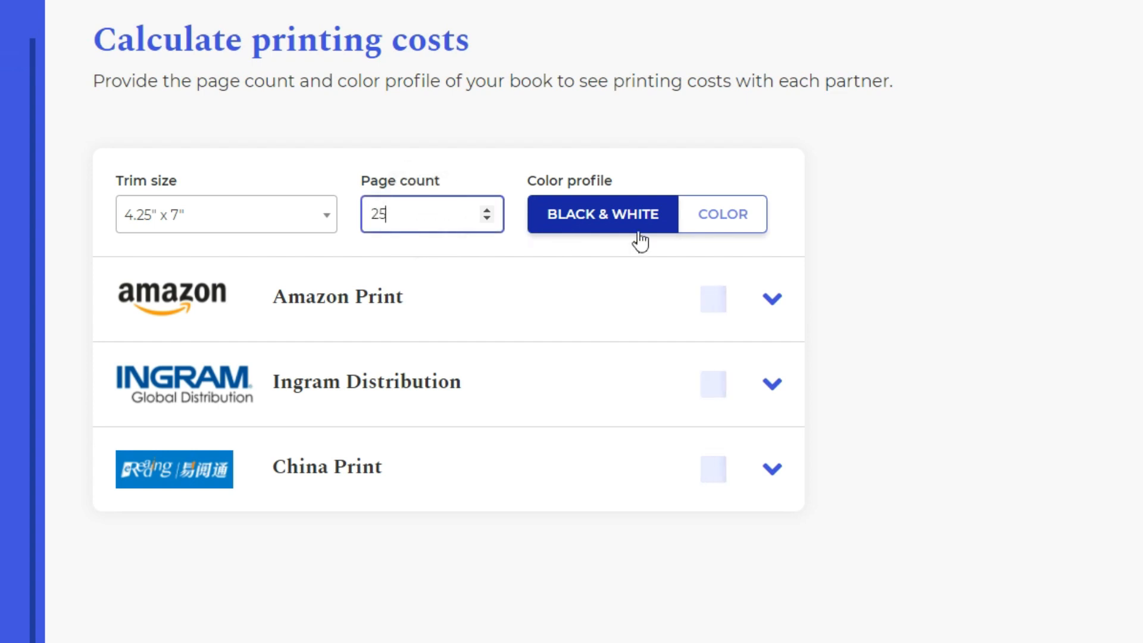
{"action": "left_click", "coordinate": [722, 214]}
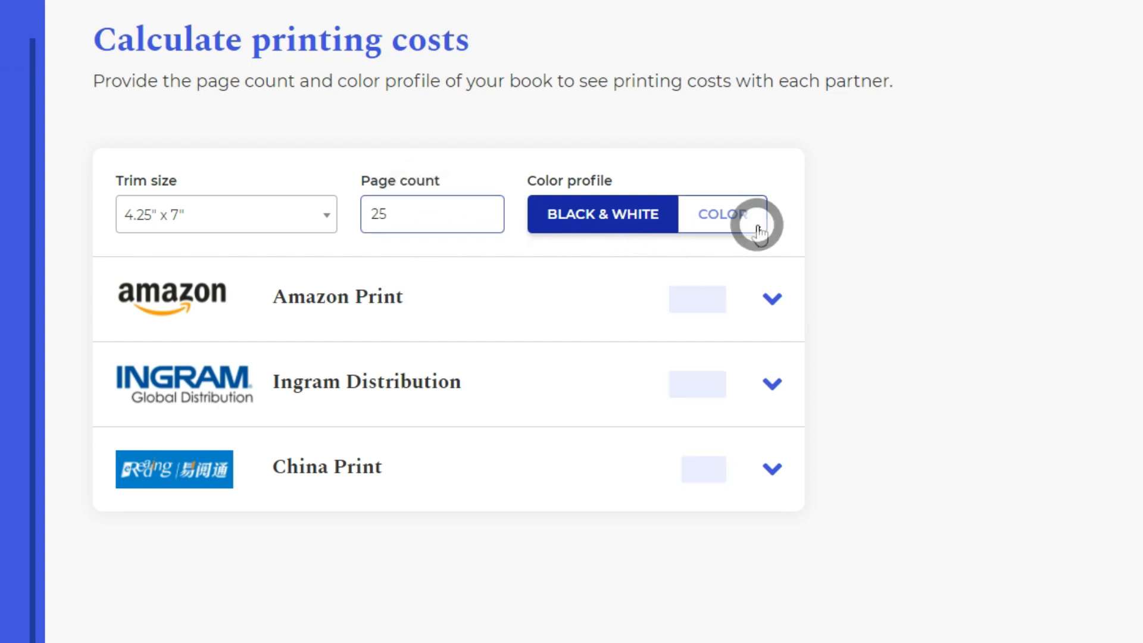
{"action": "left_click", "coordinate": [770, 298]}
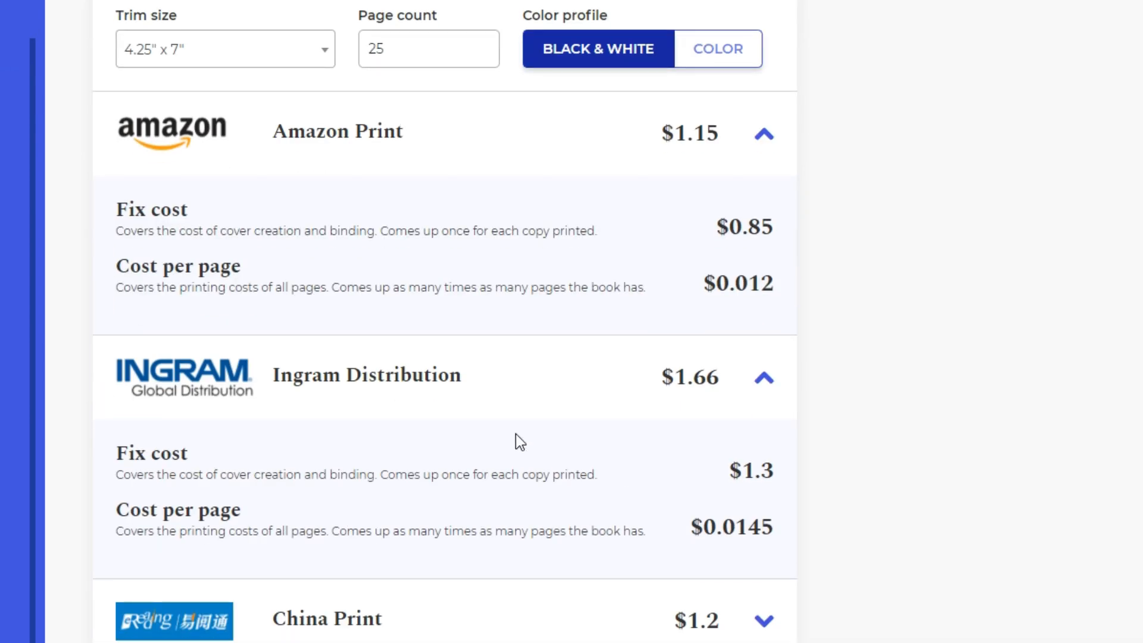
{"action": "left_click", "coordinate": [763, 621]}
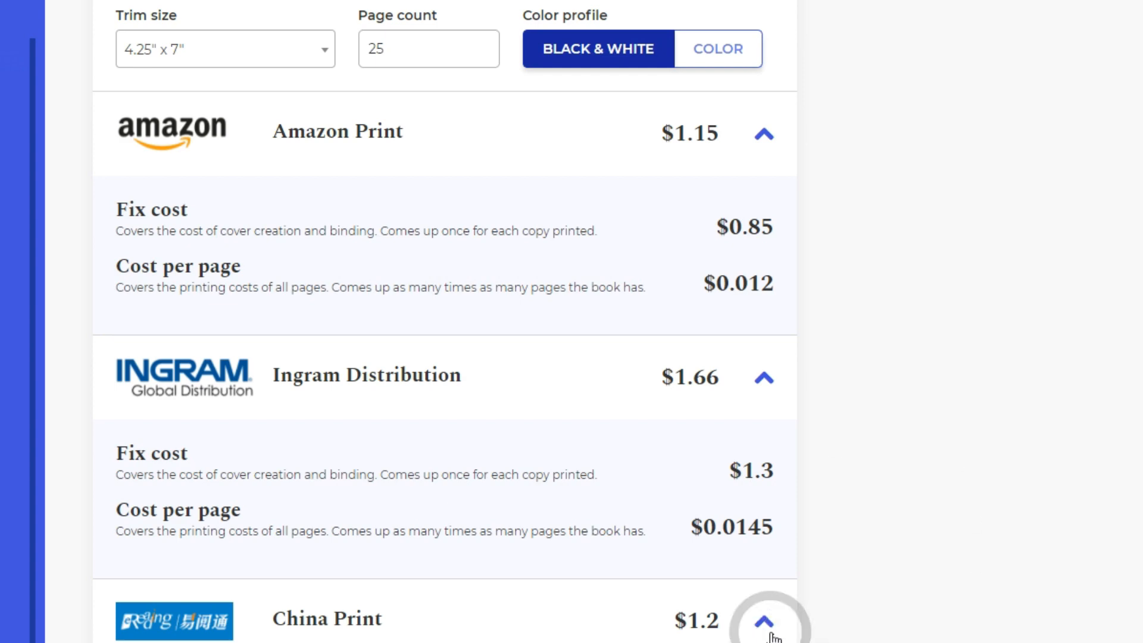
{"action": "left_click", "coordinate": [93, 292]}
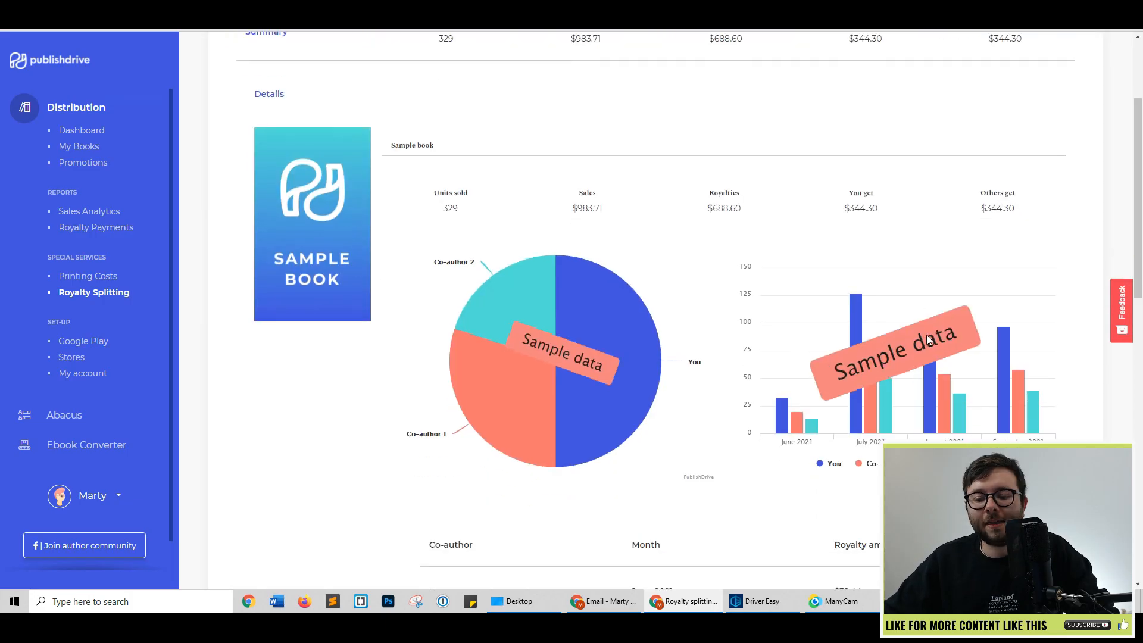
Create a royalty team dated November–December 2021 with two blank co-author entries.
{"action": "scroll", "scroll_direction": "down", "scroll_amount": 3}
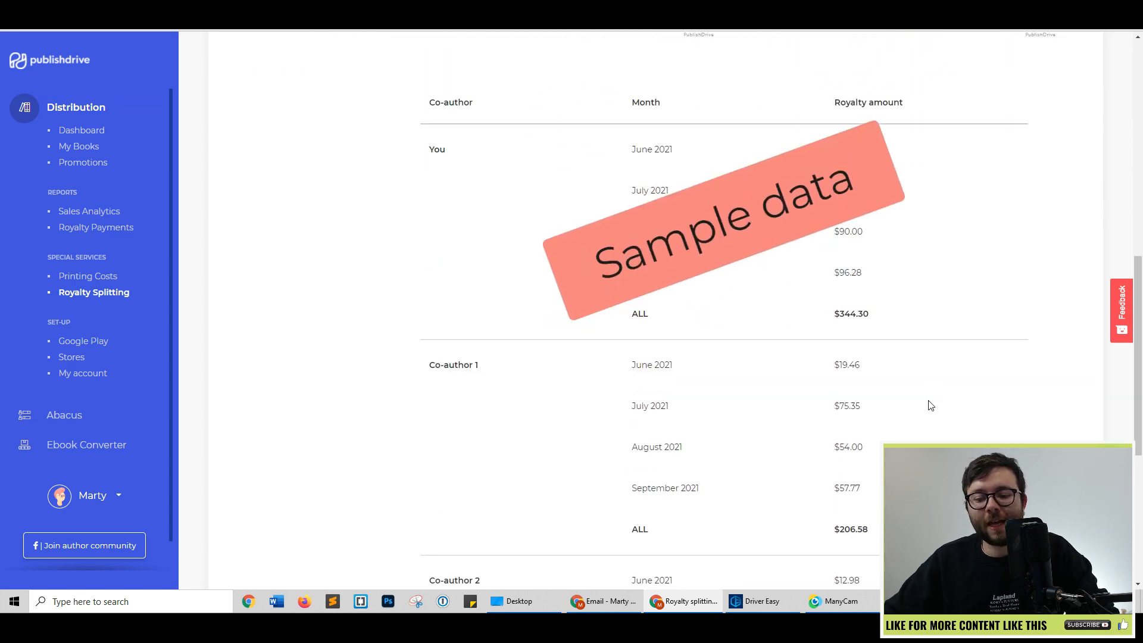
{"action": "scroll", "scroll_direction": "down", "scroll_amount": 3}
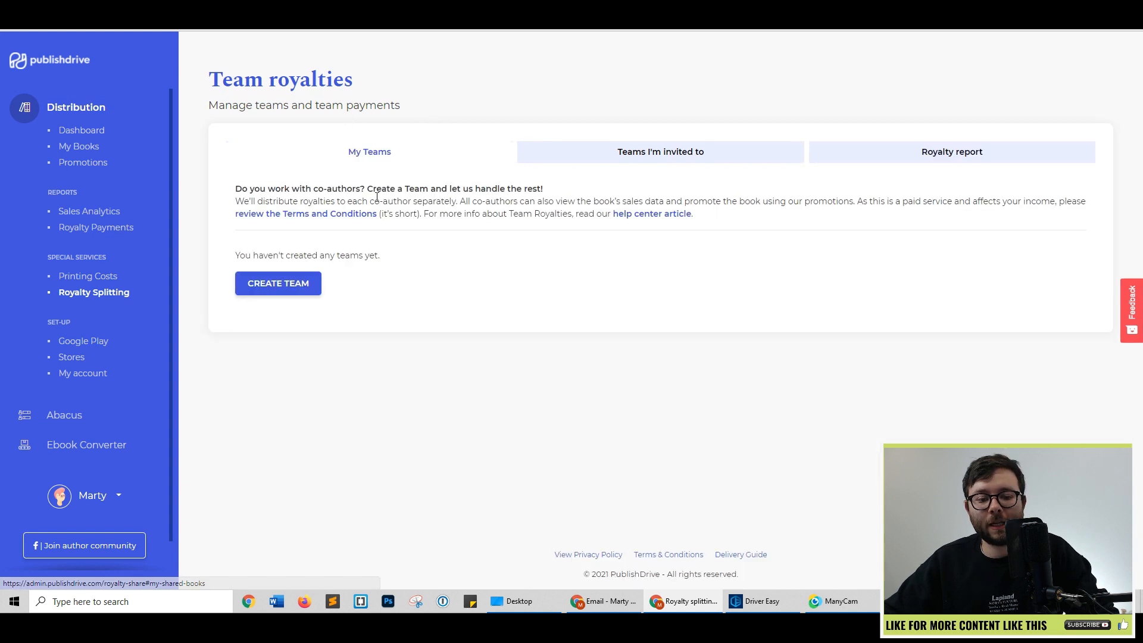
{"action": "left_click", "coordinate": [278, 283]}
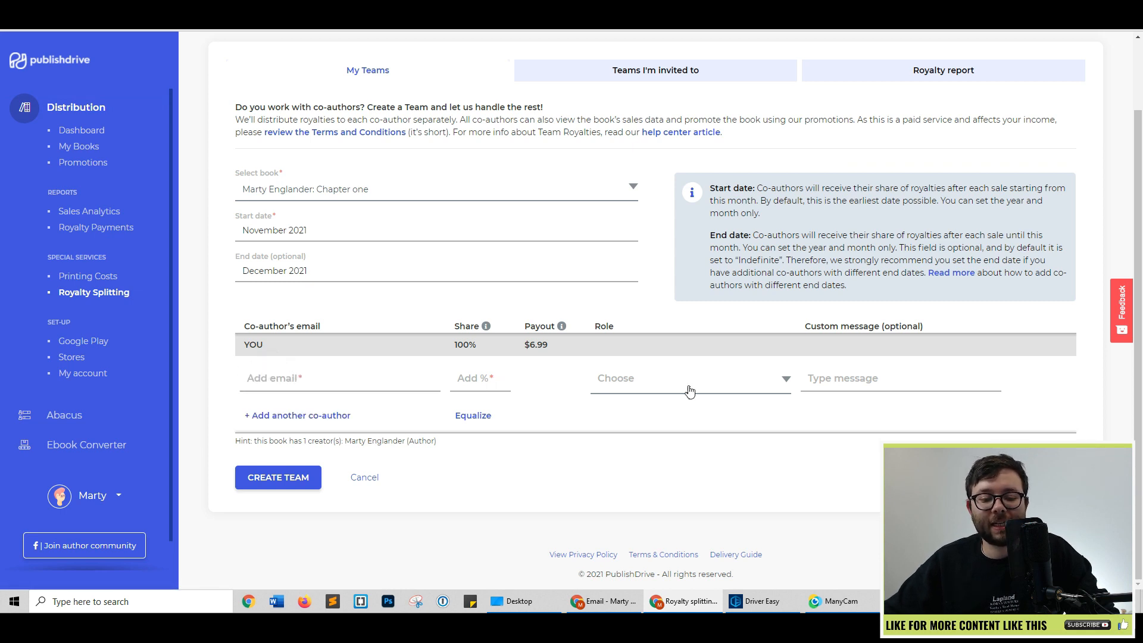
{"action": "left_click", "coordinate": [689, 377]}
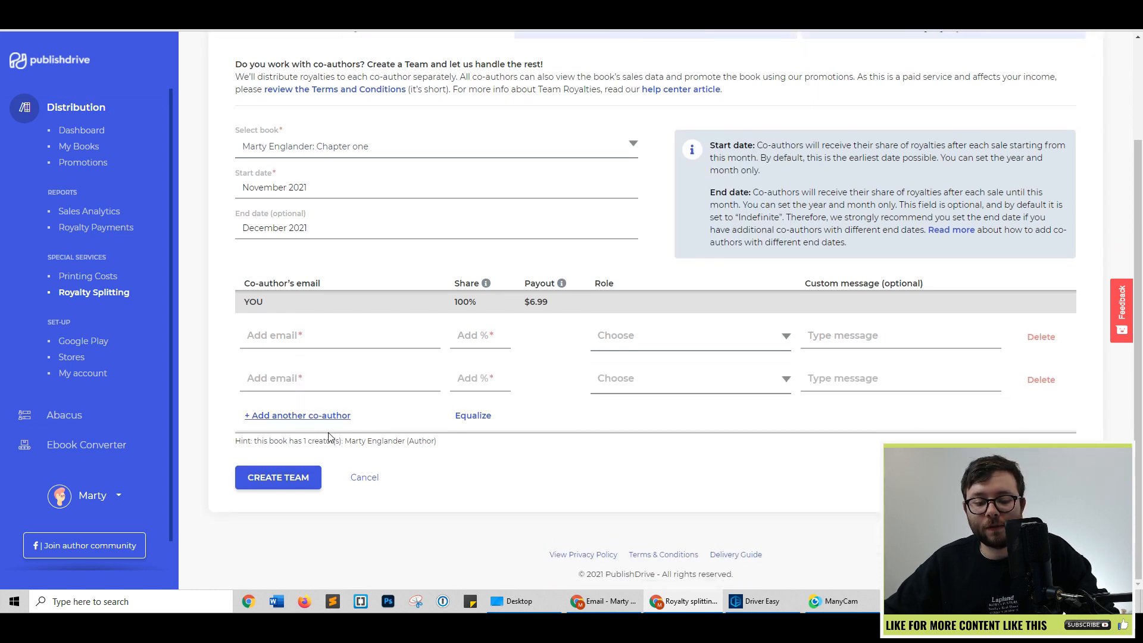
{"action": "left_click", "coordinate": [296, 415]}
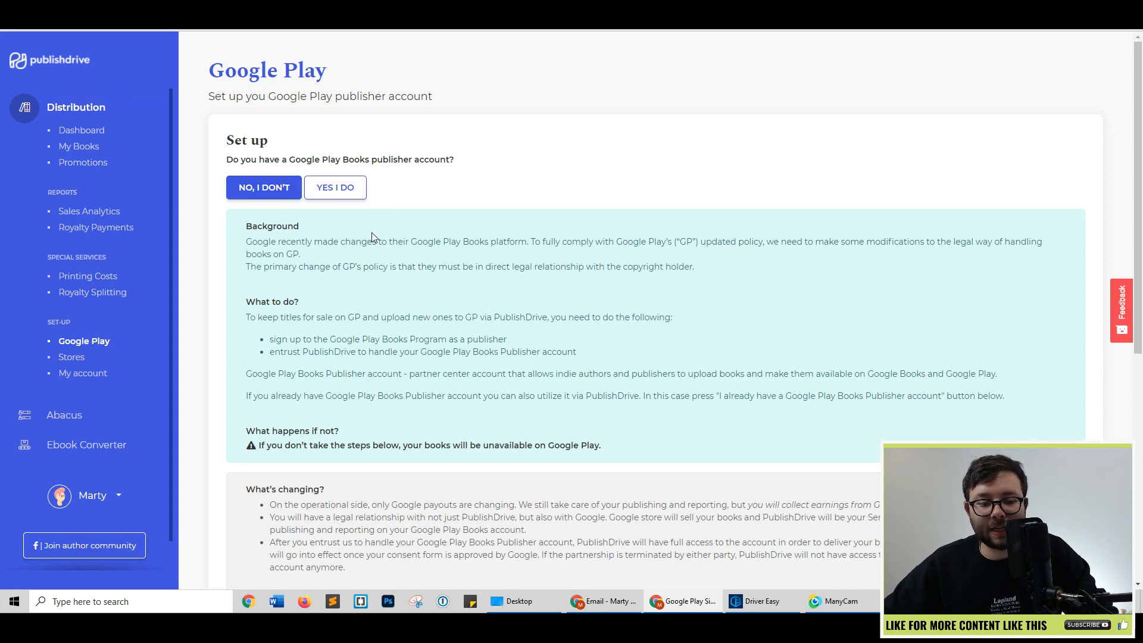
Expand the Google Play tutorial video, then confirm an existing Google Play Books account.
{"action": "scroll", "scroll_direction": "down", "scroll_amount": 3}
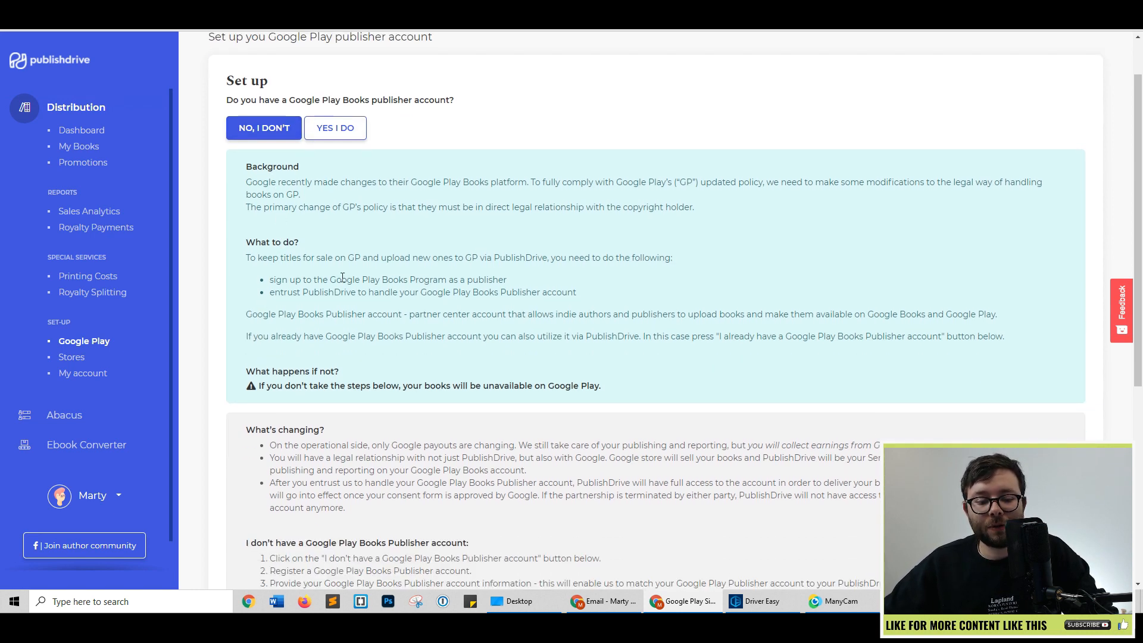
{"action": "scroll", "scroll_direction": "down", "scroll_amount": 3}
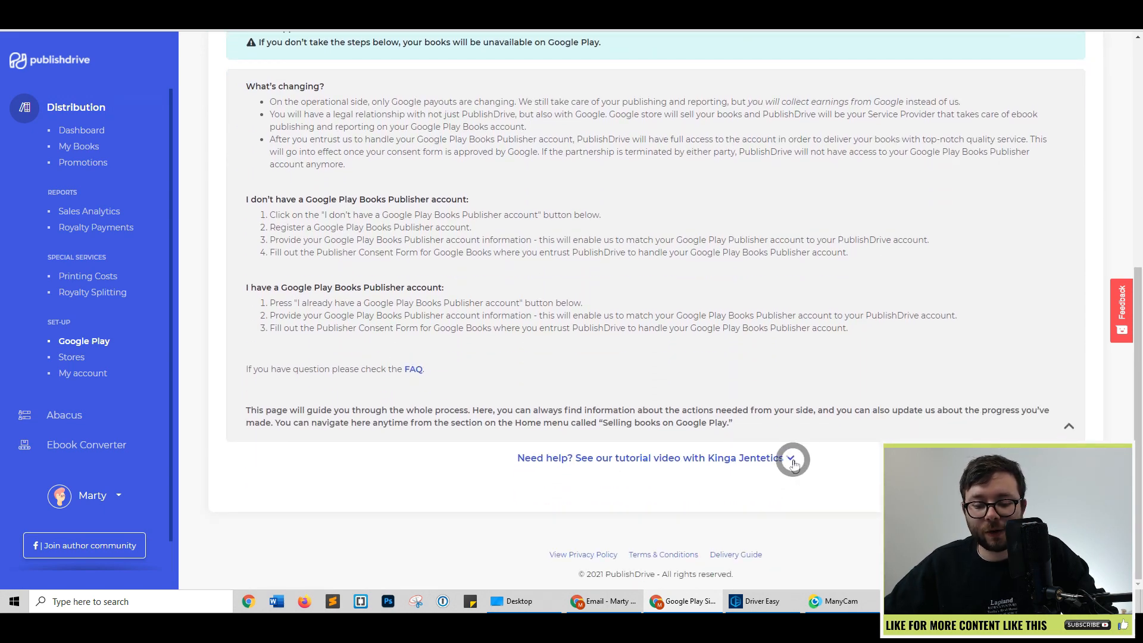
{"action": "left_click", "coordinate": [792, 460]}
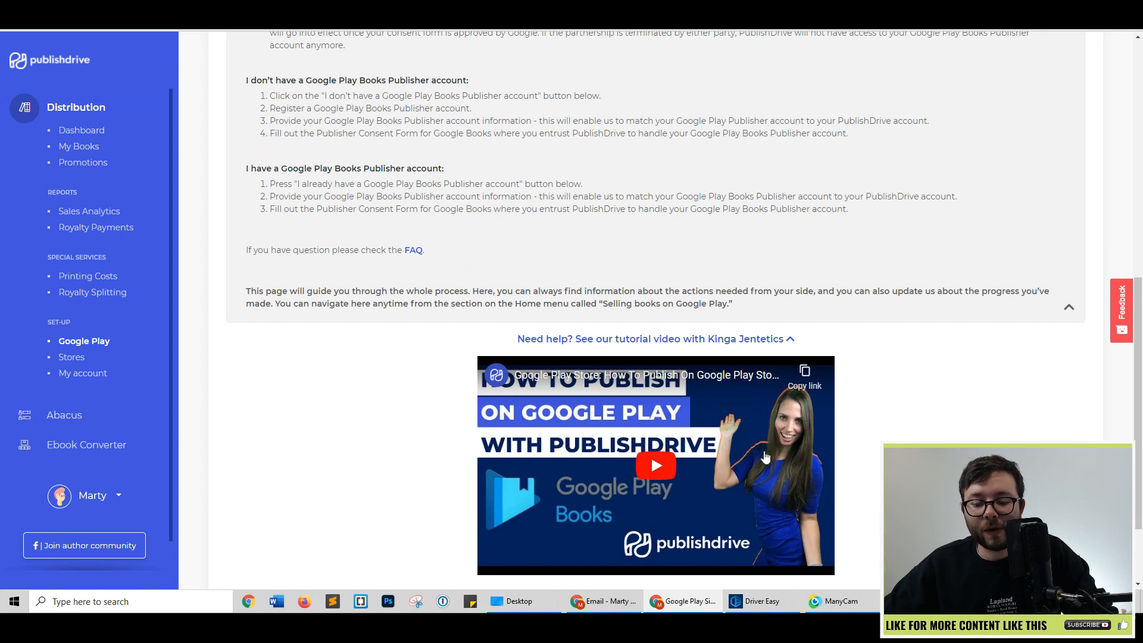
{"action": "left_click", "coordinate": [655, 465]}
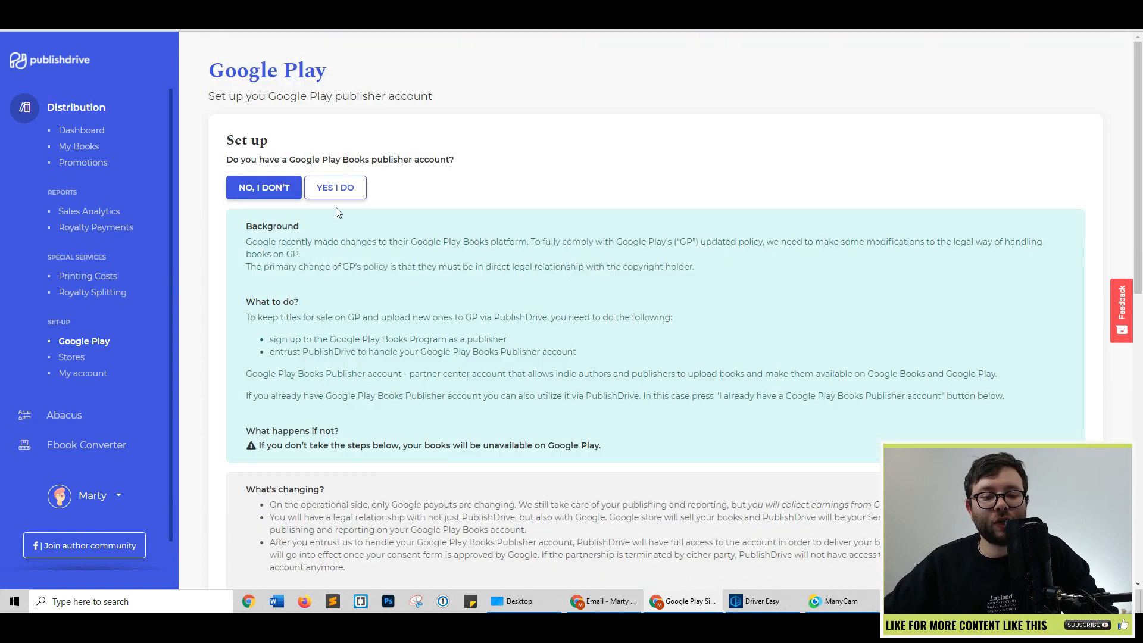
{"action": "left_click", "coordinate": [335, 188]}
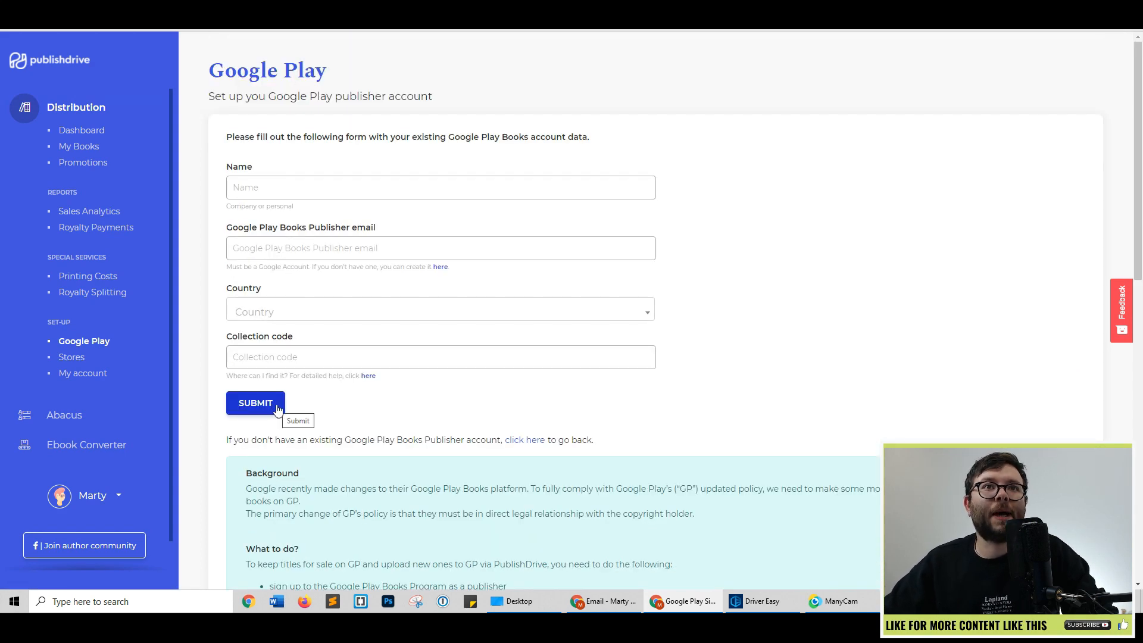
Open Stores, edit the imprint, and scroll its store distribution table.
{"action": "left_click", "coordinate": [72, 357]}
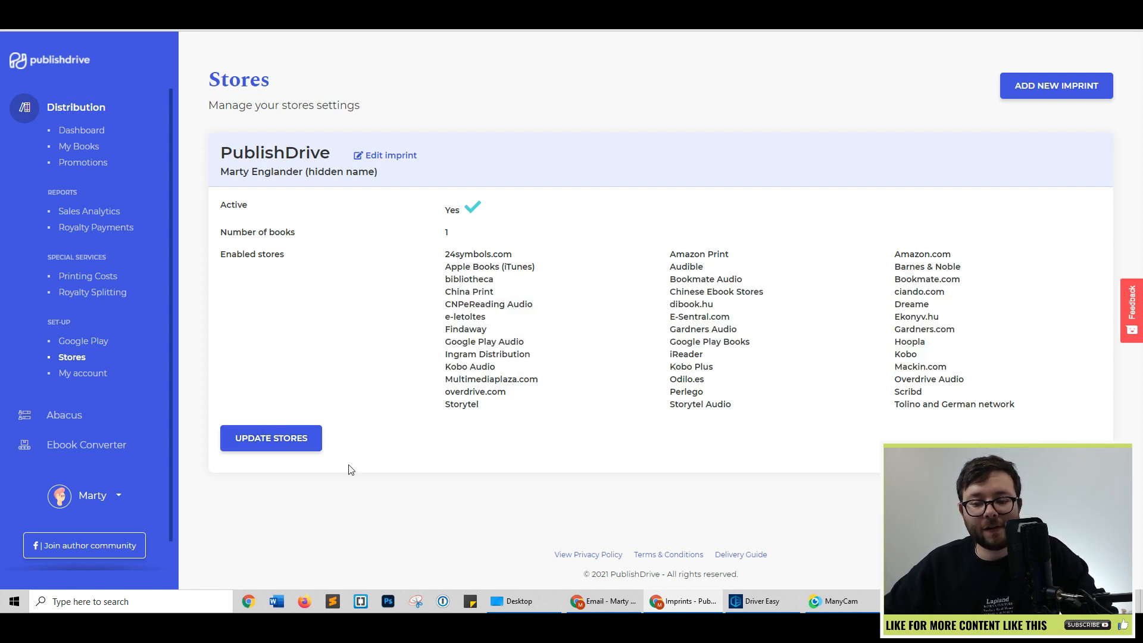
{"action": "left_click", "coordinate": [390, 155]}
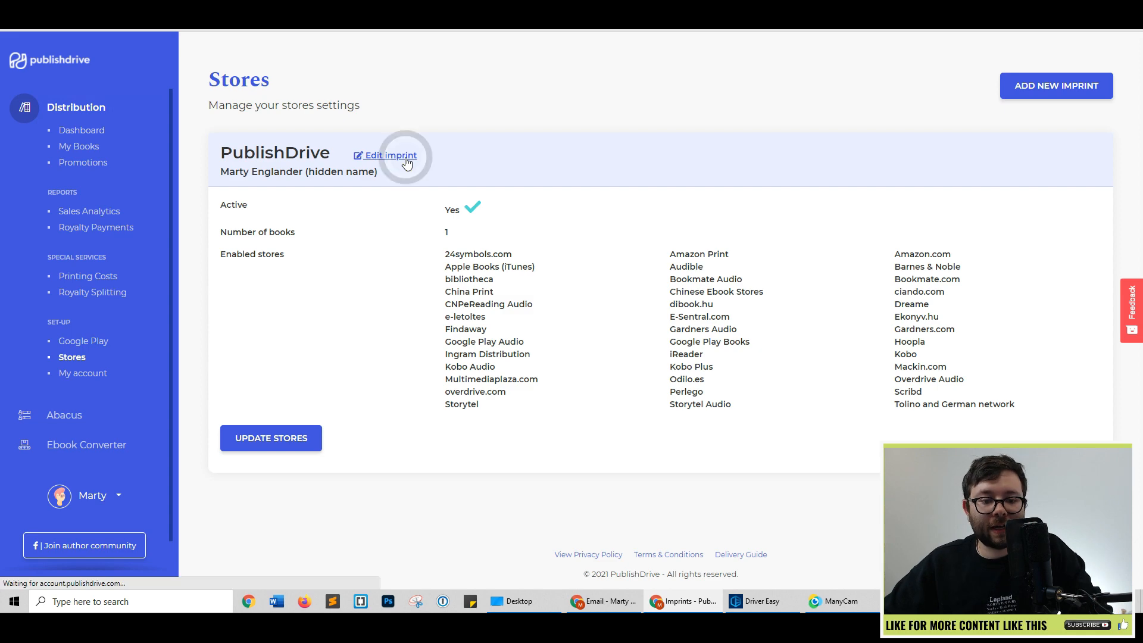
{"action": "left_click", "coordinate": [389, 155]}
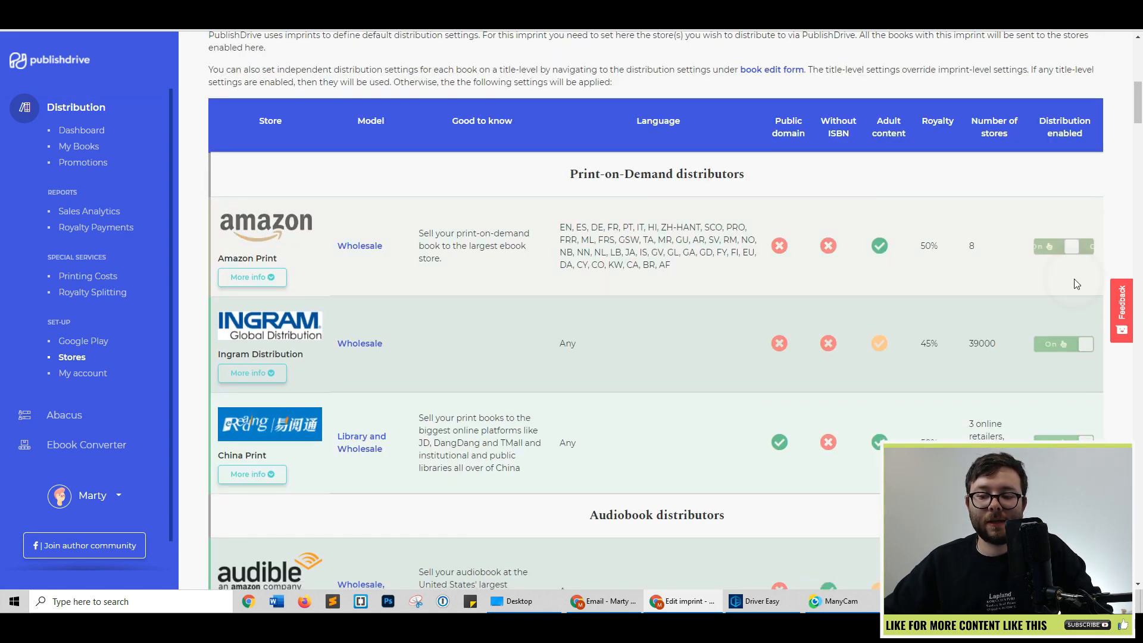
{"action": "scroll", "scroll_direction": "down", "scroll_amount": 3}
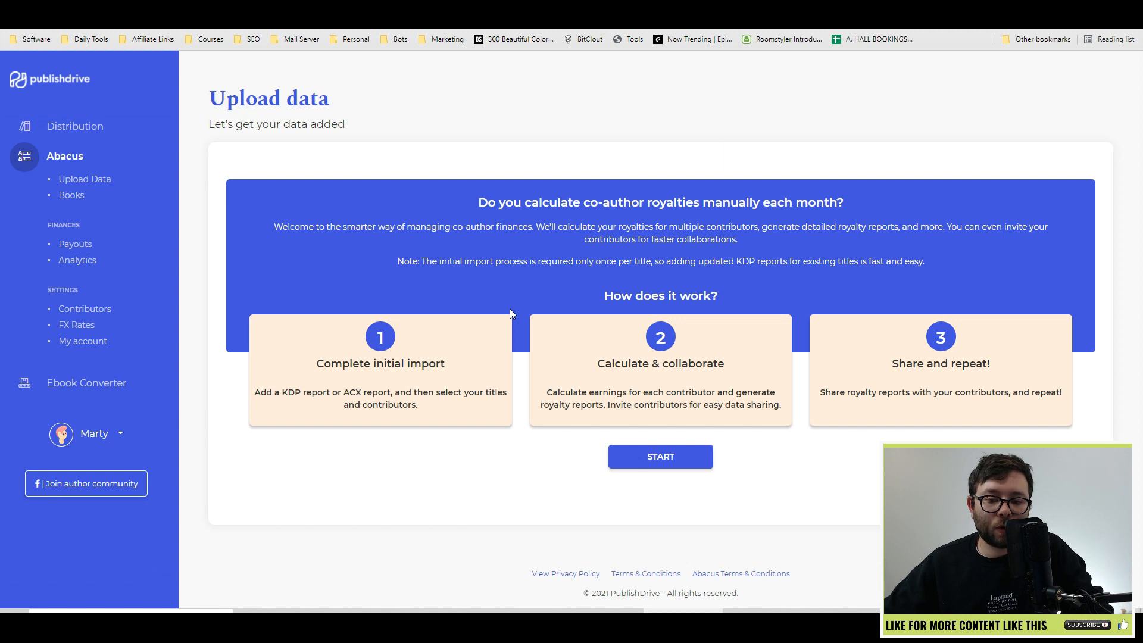
{"action": "mouse_move", "coordinate": [598, 192]}
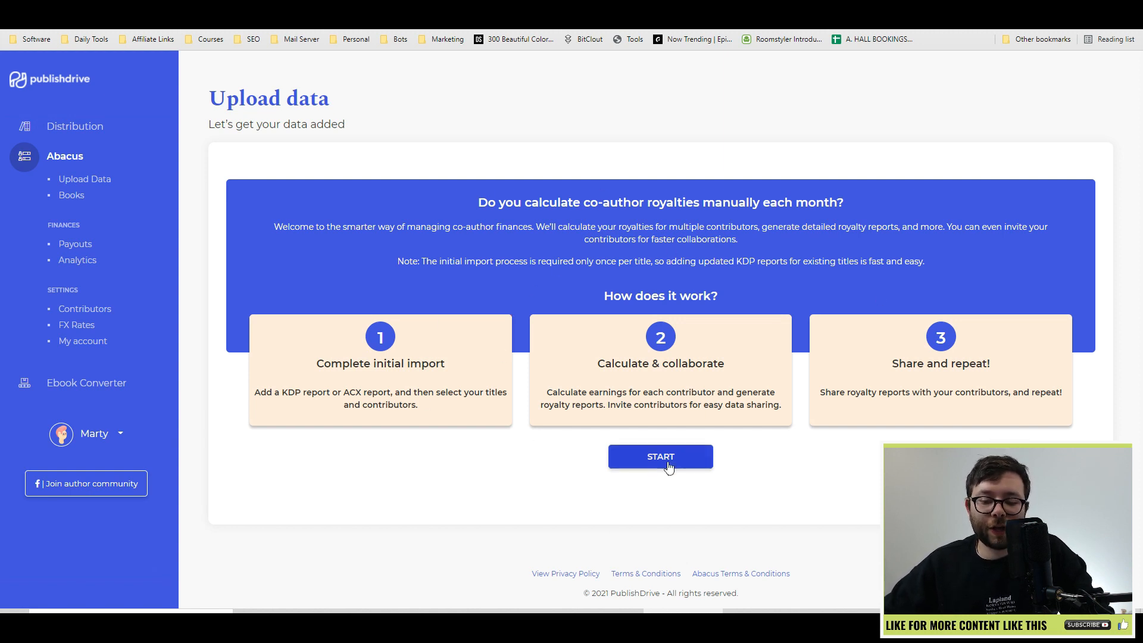
Start the Abacus data import, then view Payouts showing no co-author payments.
{"action": "left_click", "coordinate": [659, 456]}
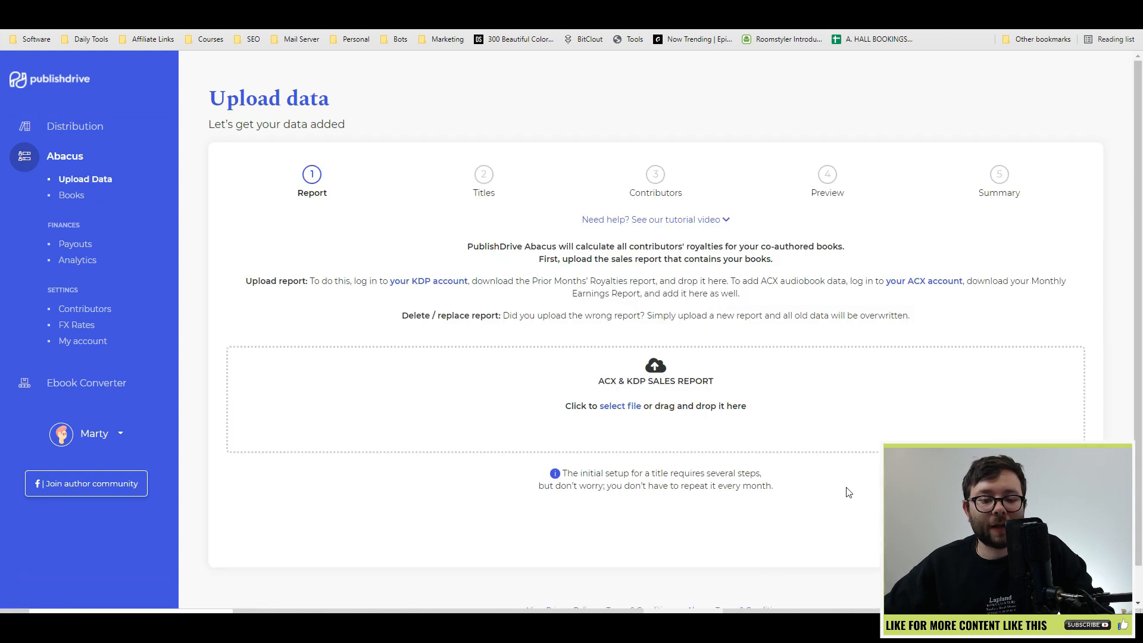
{"action": "left_click", "coordinate": [76, 244]}
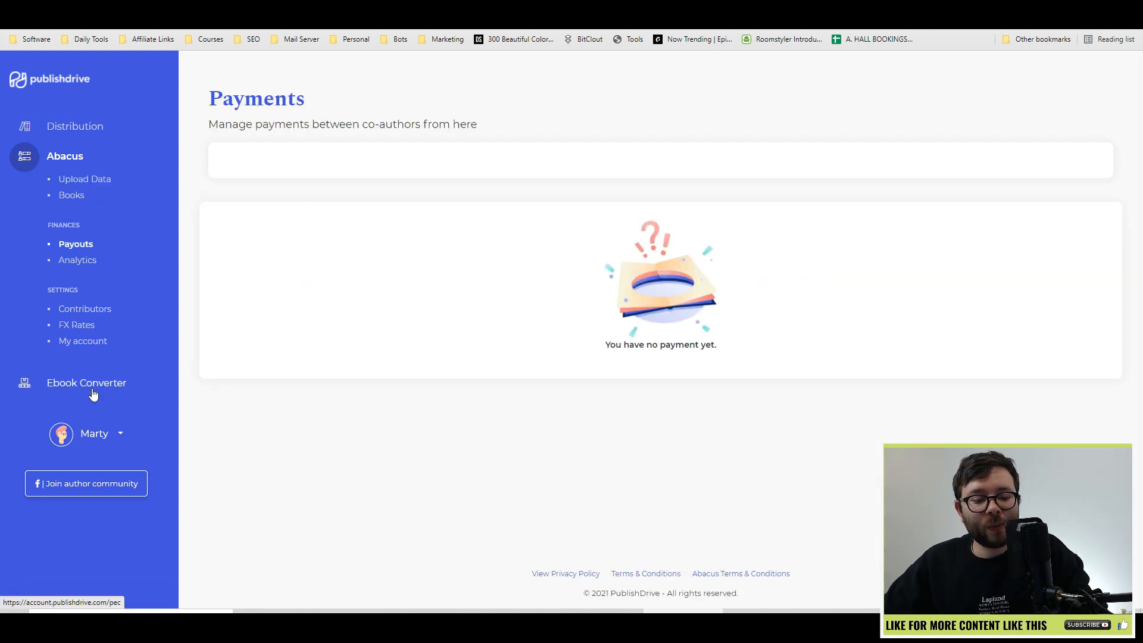
Open the Free Ebook Converter and highlight its heading.
{"action": "left_click", "coordinate": [86, 382]}
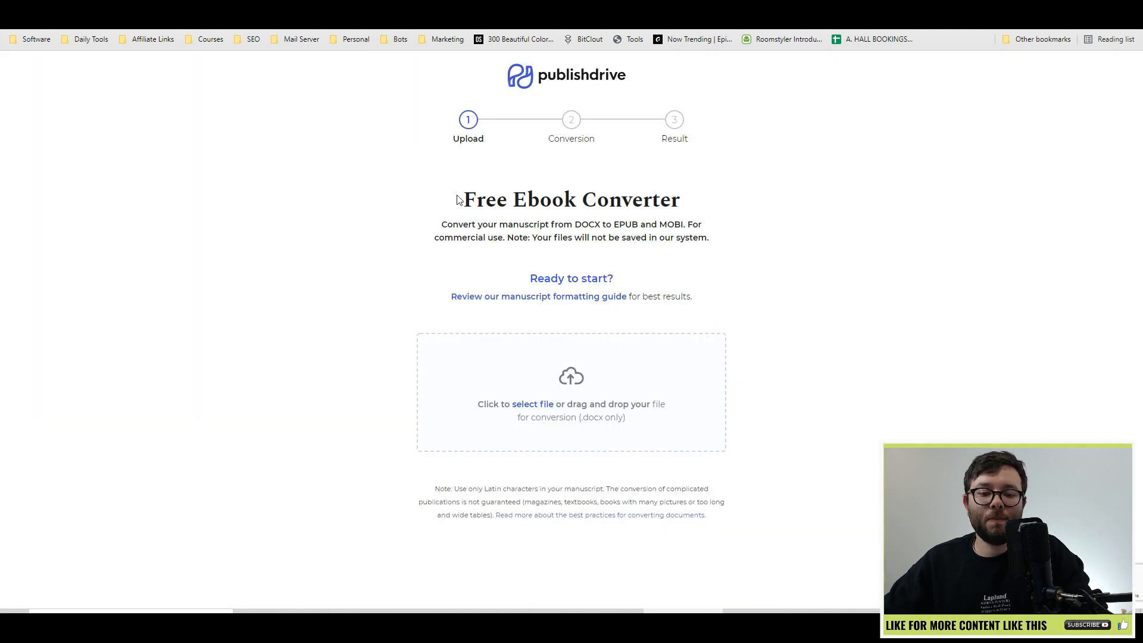
{"action": "triple_click", "coordinate": [571, 199]}
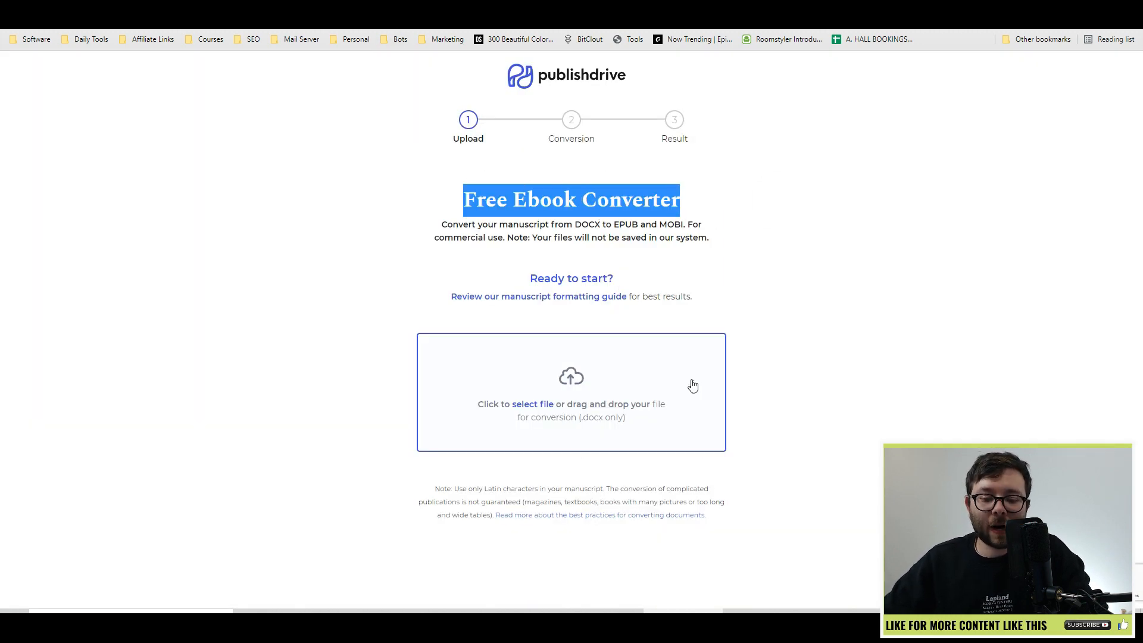
{"action": "mouse_move", "coordinate": [837, 400]}
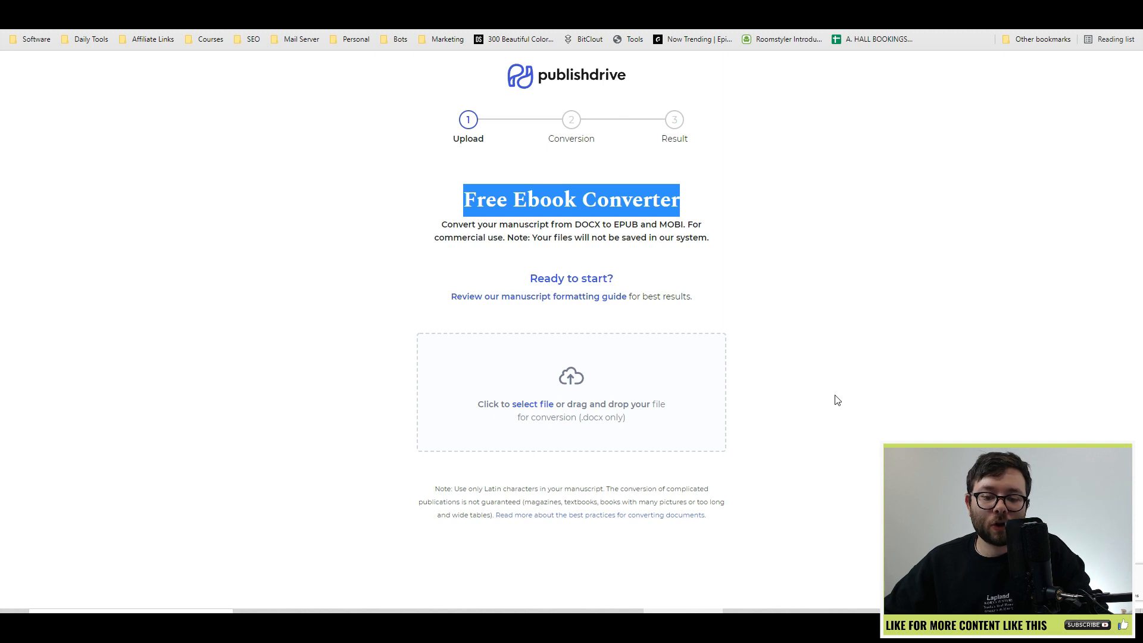